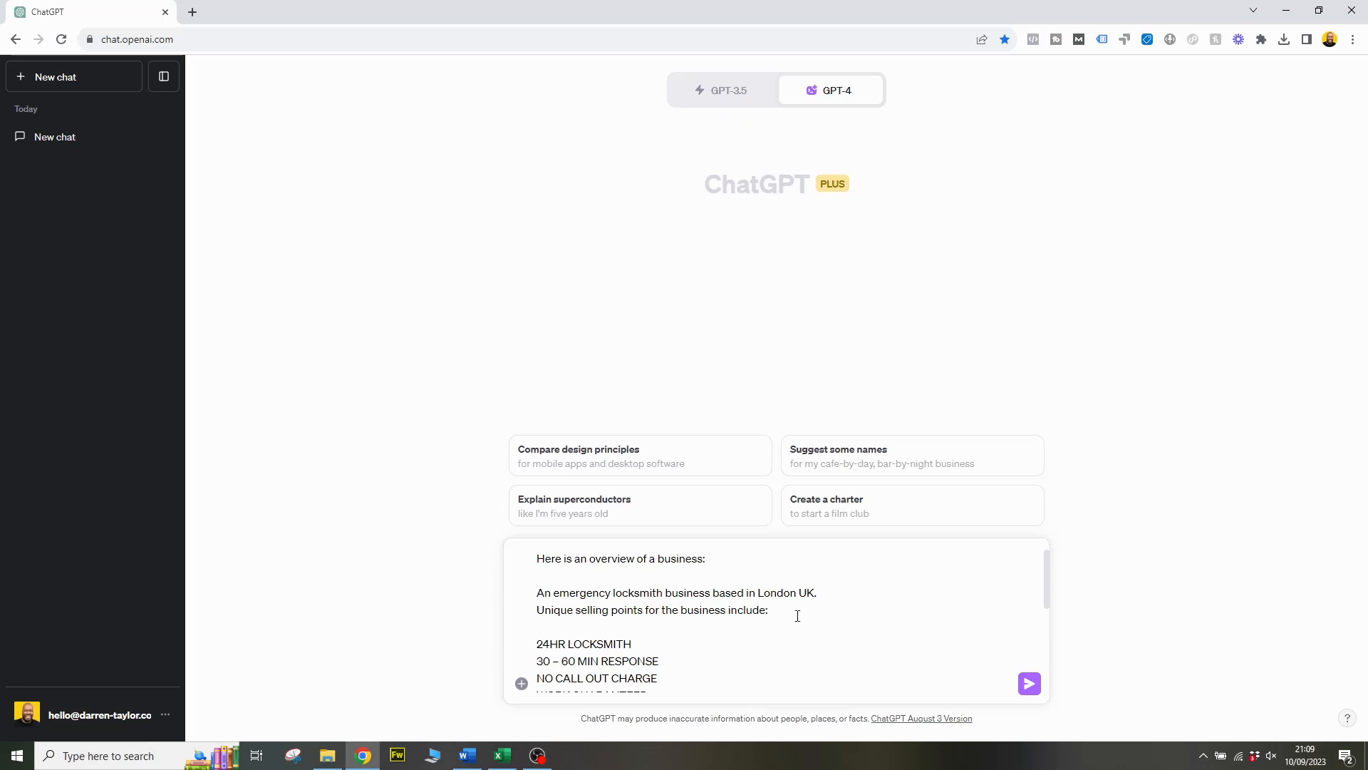
# Step: Append a request for 20 Google Ads headlines of 20–30 characters for the business
pyautogui.moveTo(537, 592); pyautogui.dragTo(769, 609)
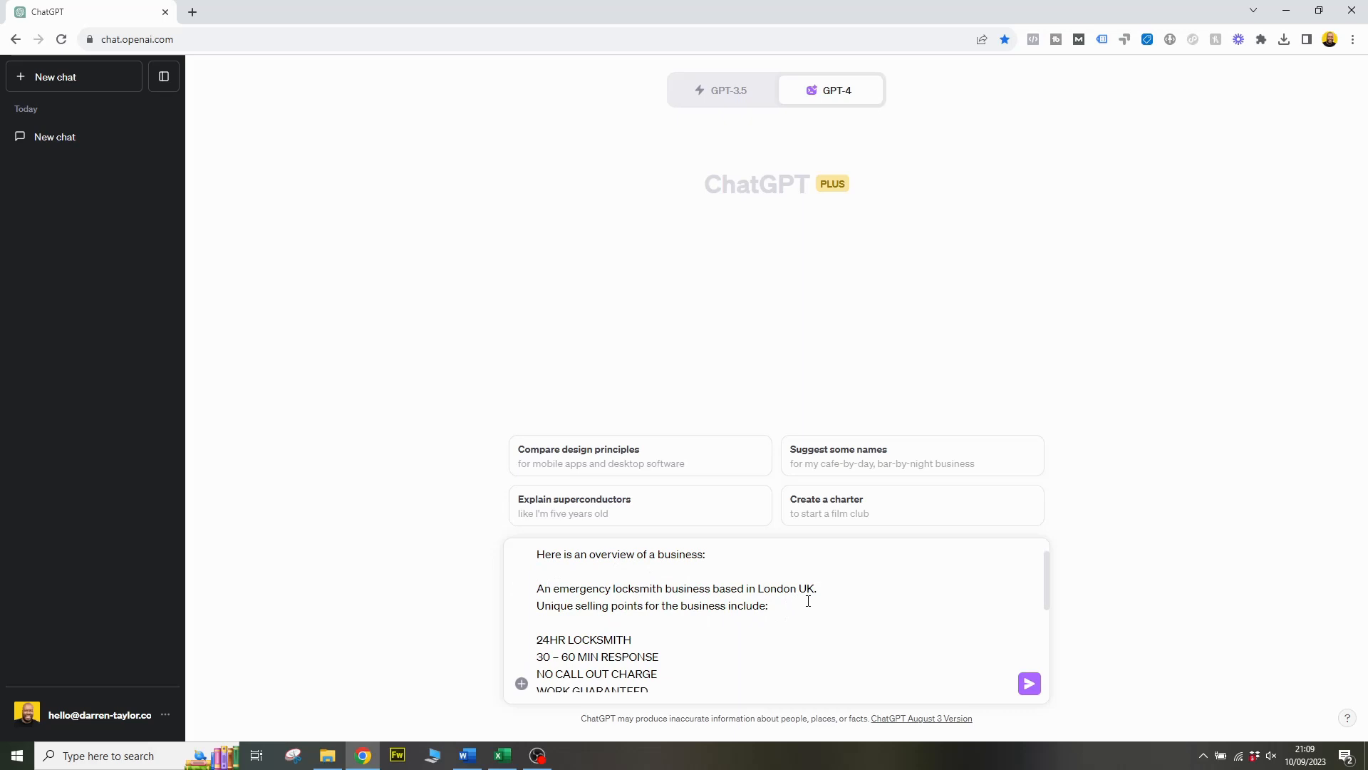
pyautogui.scroll(-3)
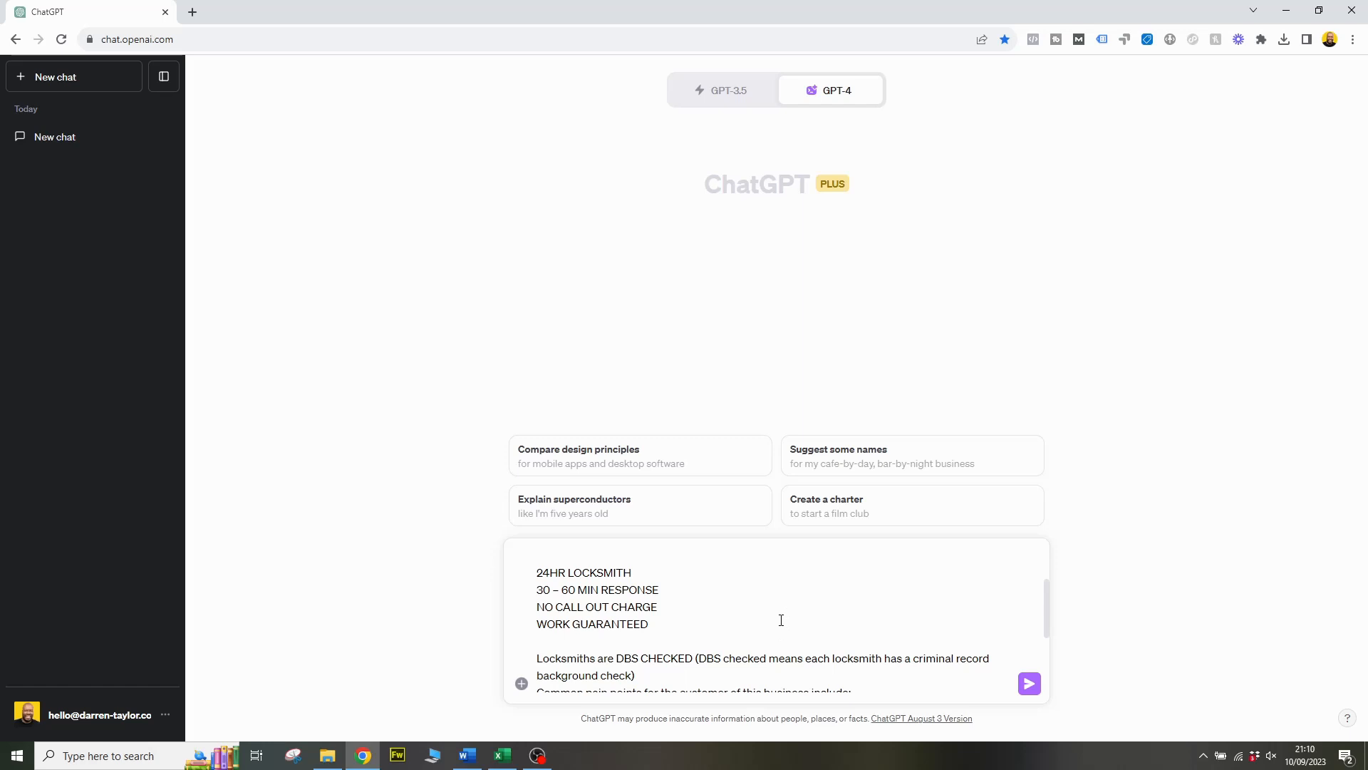
pyautogui.moveTo(696, 586)
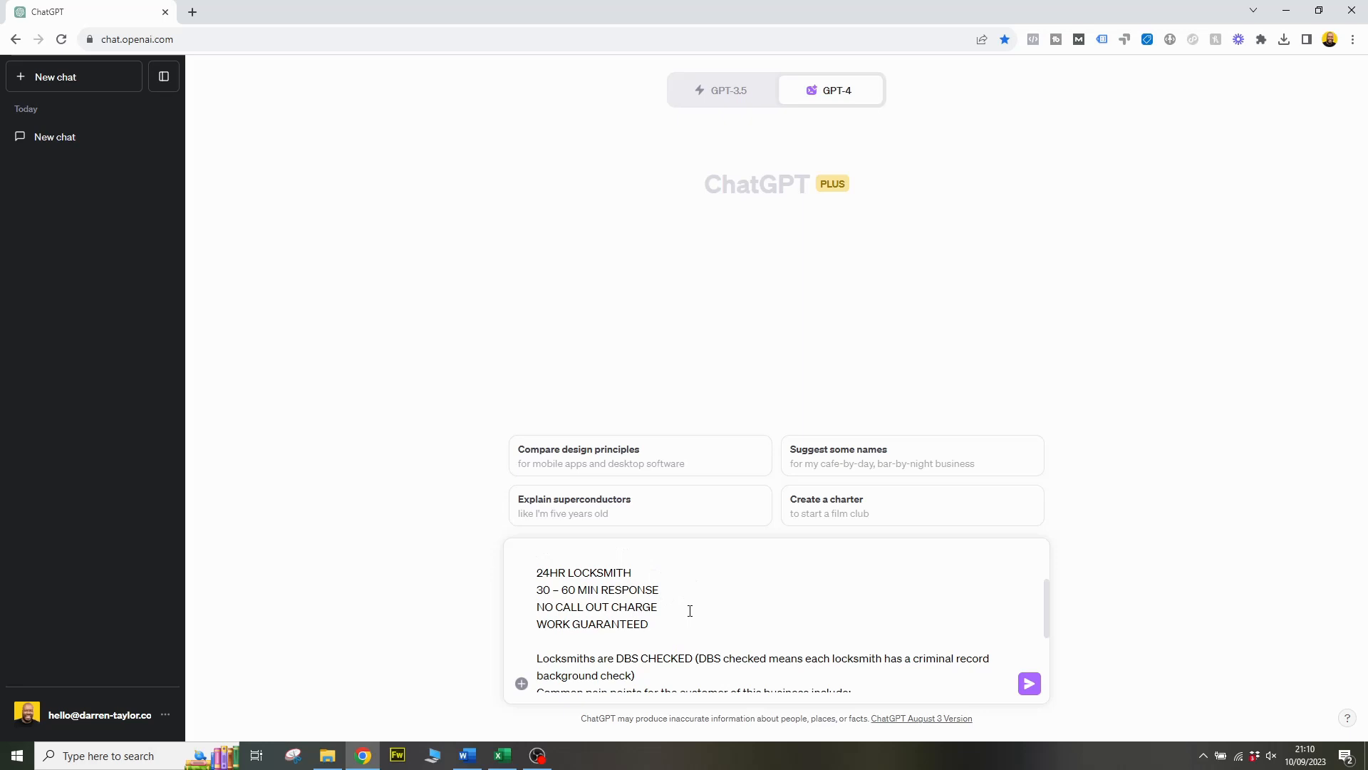
pyautogui.scroll(-3)
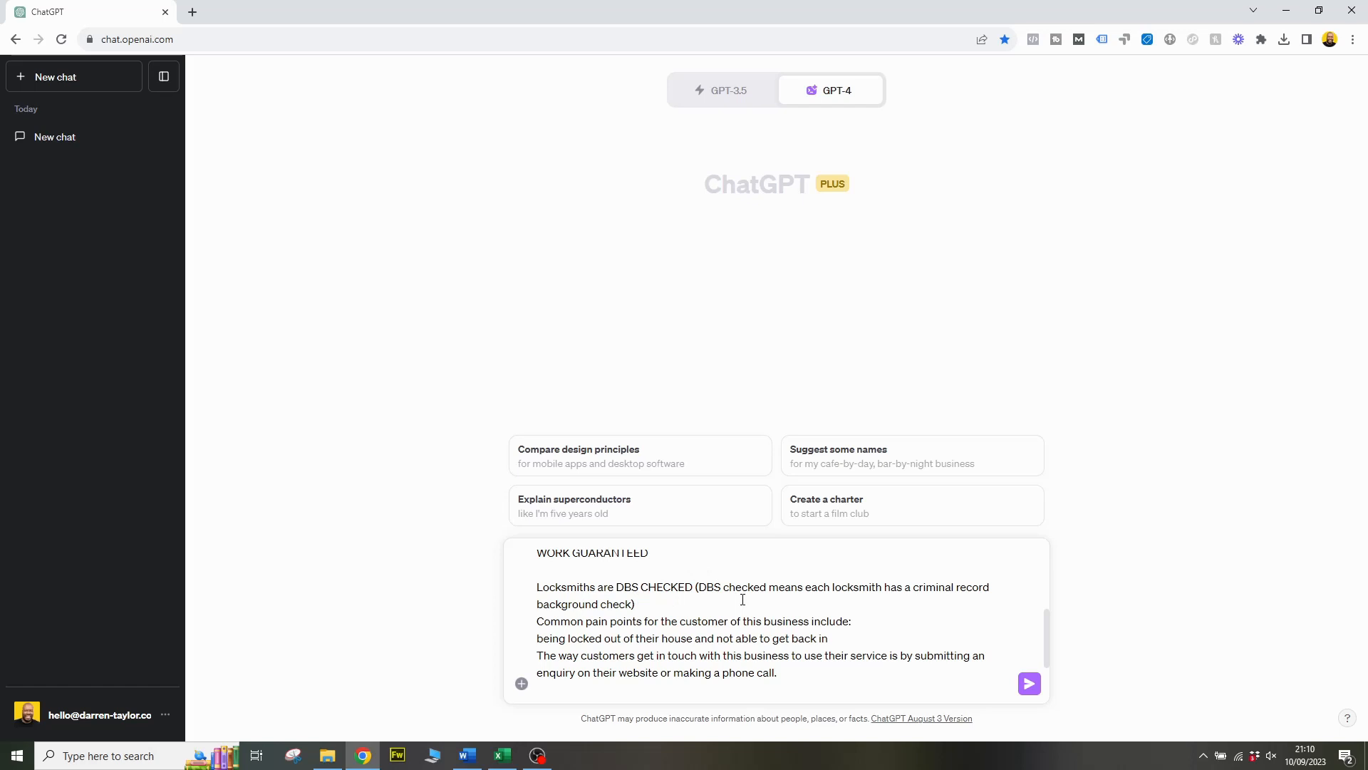
pyautogui.write('Write 20 Google Ads headlines for the aforementioned business between 20 and 30 characters long (including spaces).')
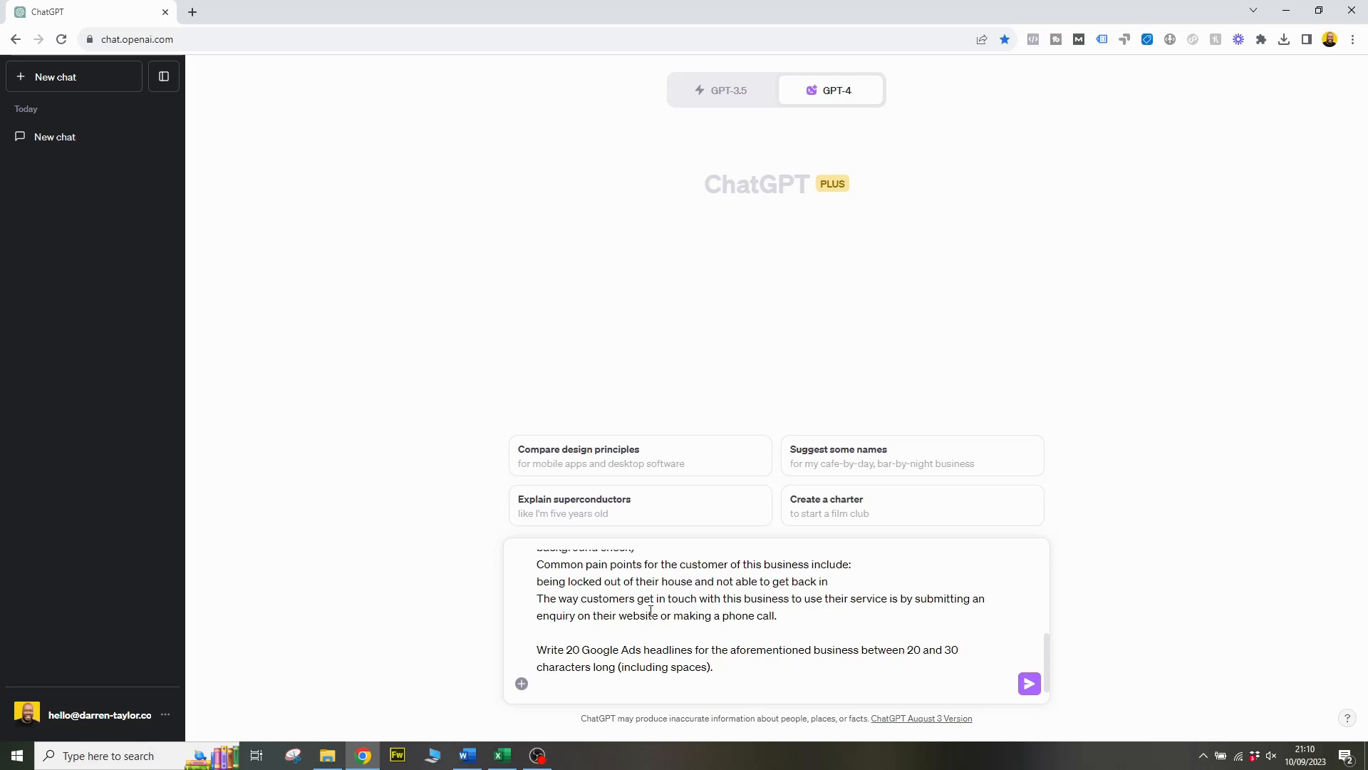
pyautogui.moveTo(860, 573)
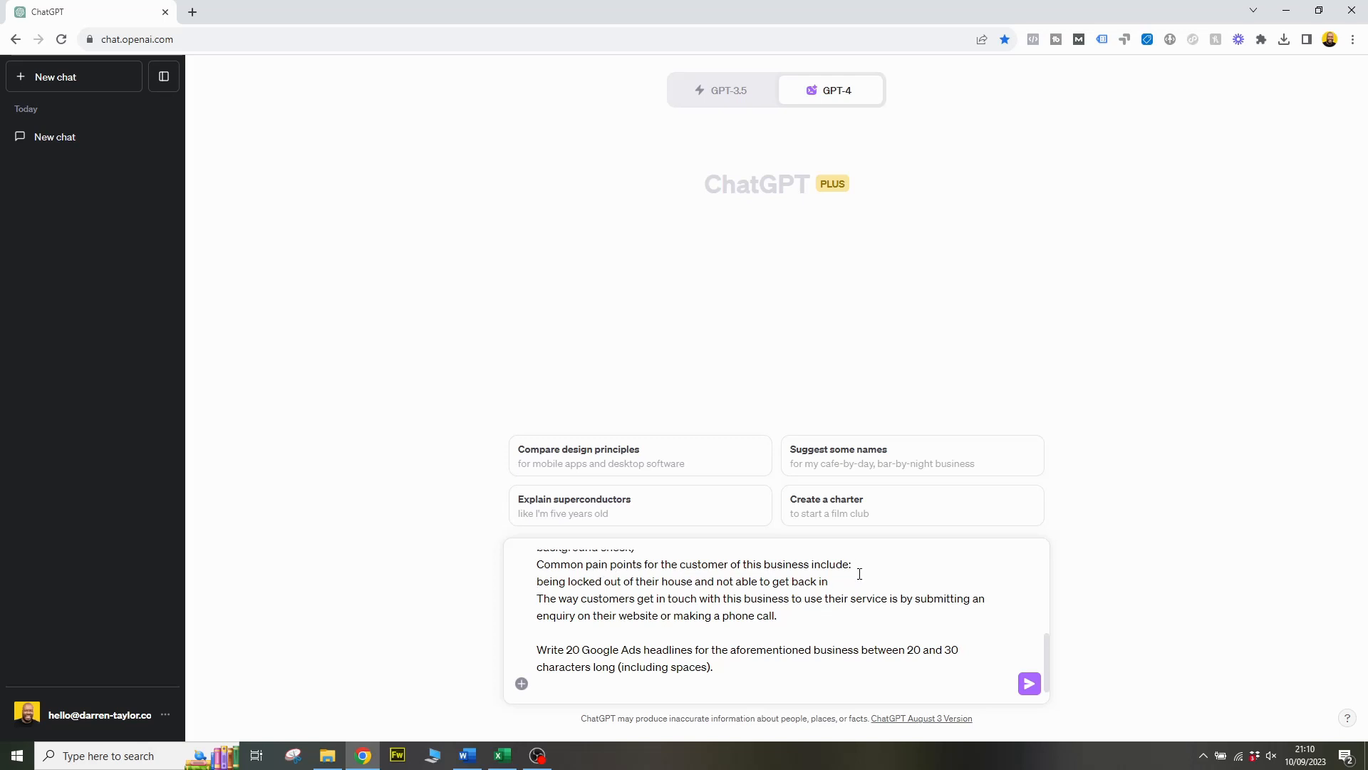
pyautogui.moveTo(721, 598)
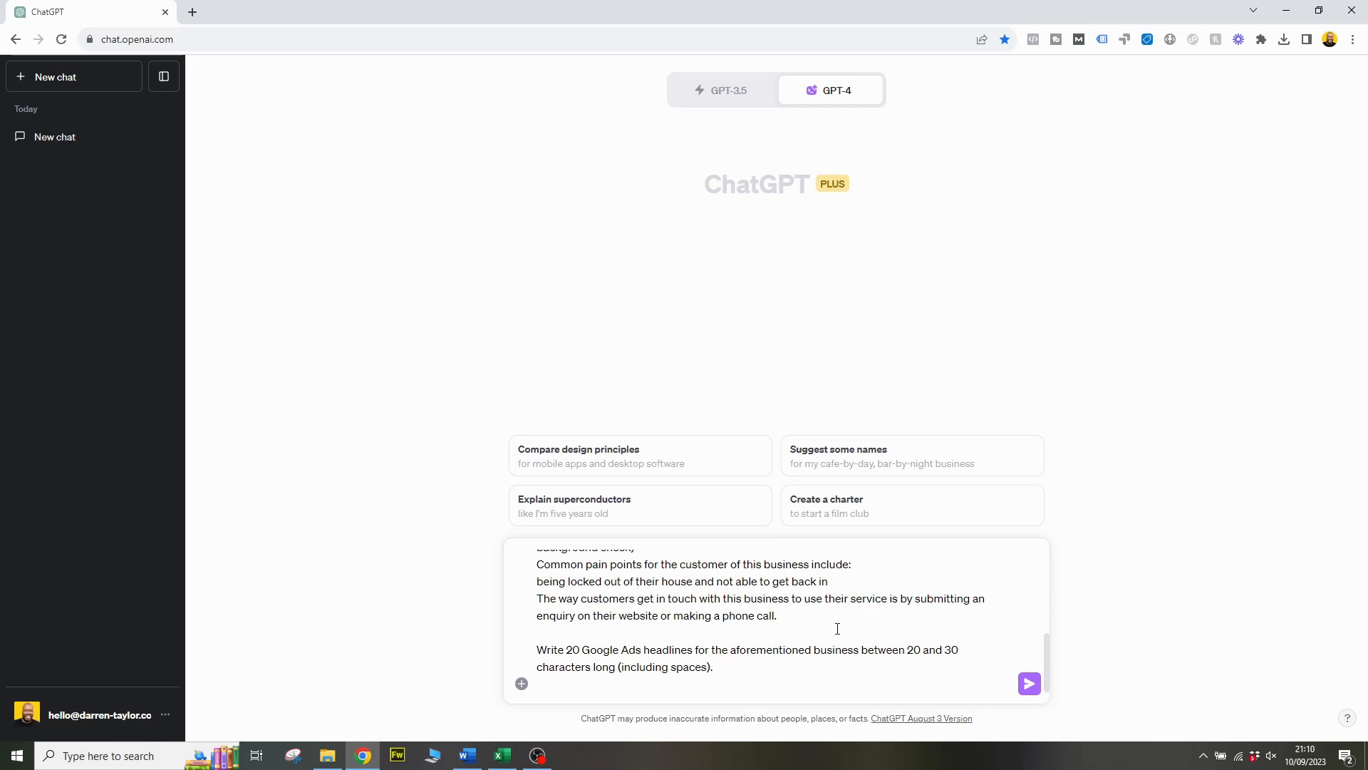
pyautogui.moveTo(788, 607)
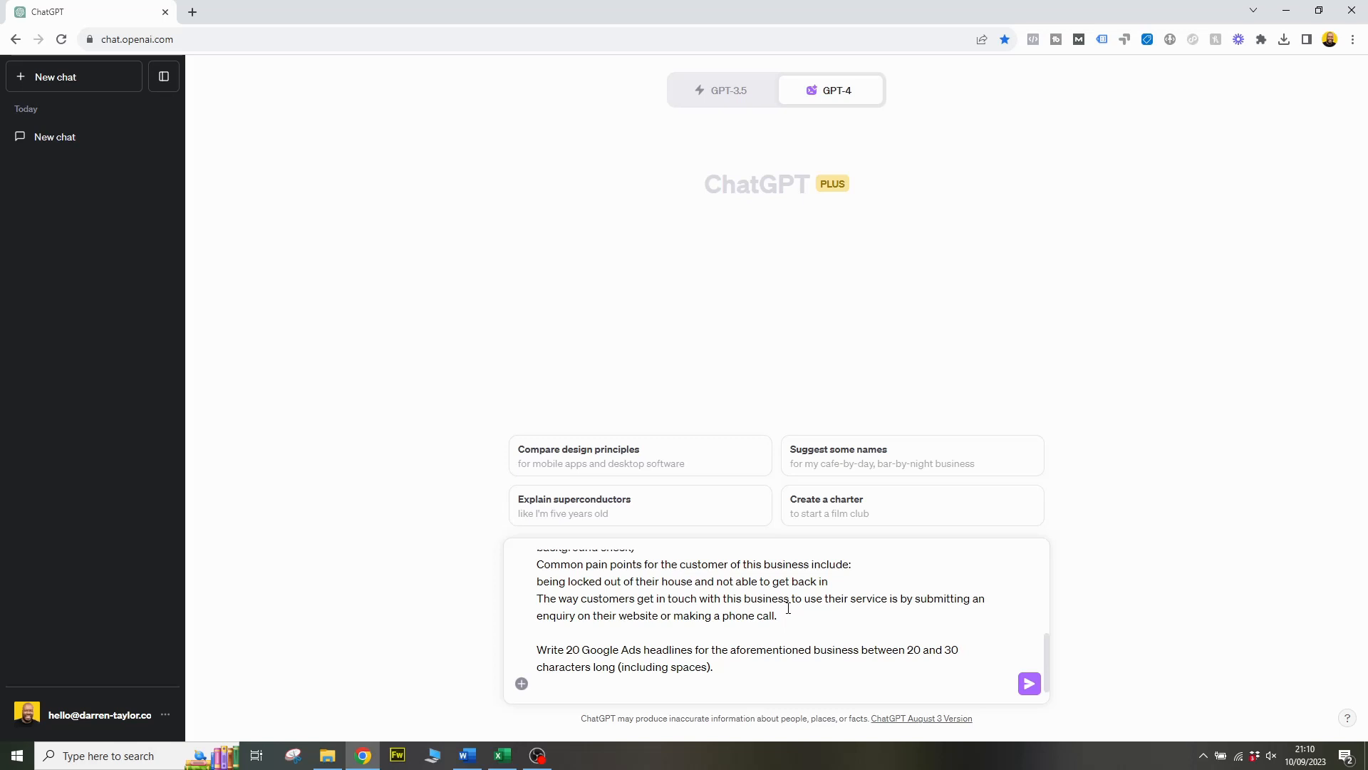
pyautogui.moveTo(798, 558)
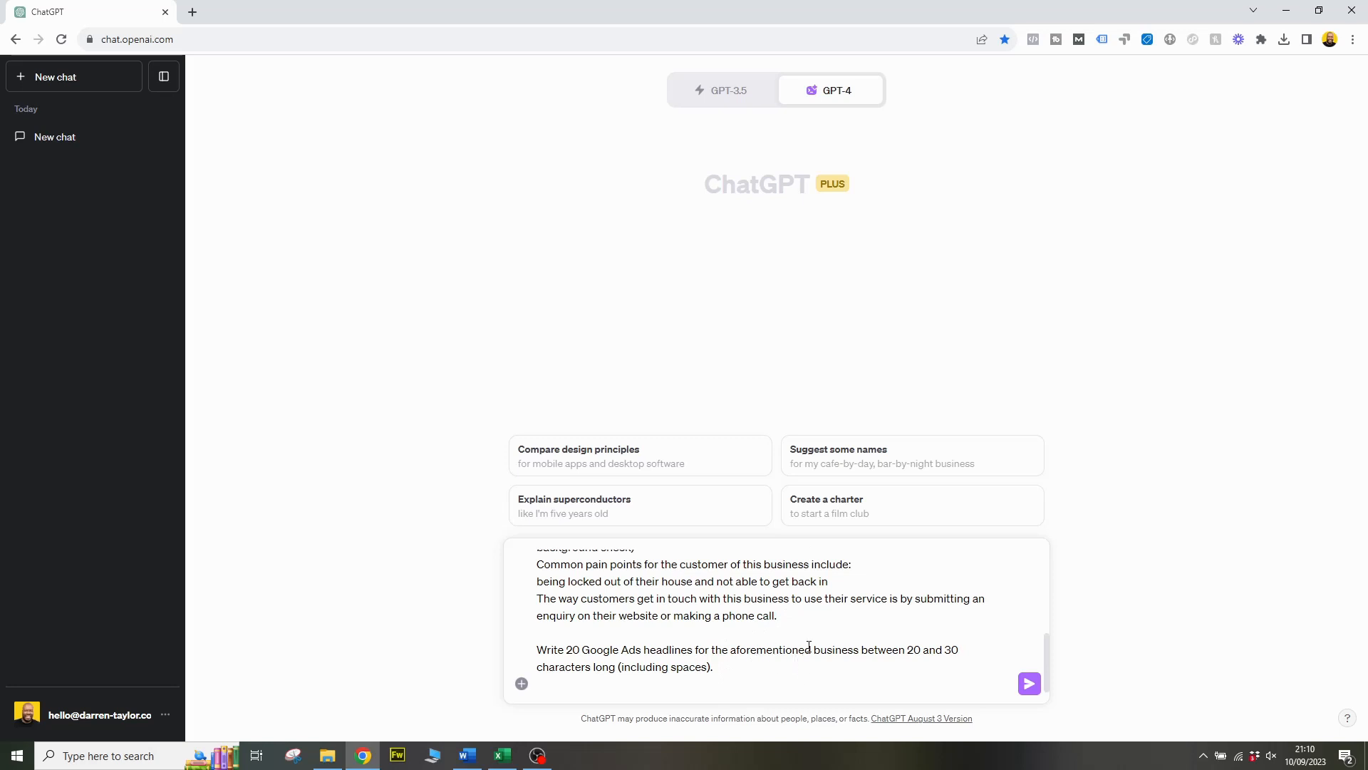
pyautogui.moveTo(858, 668)
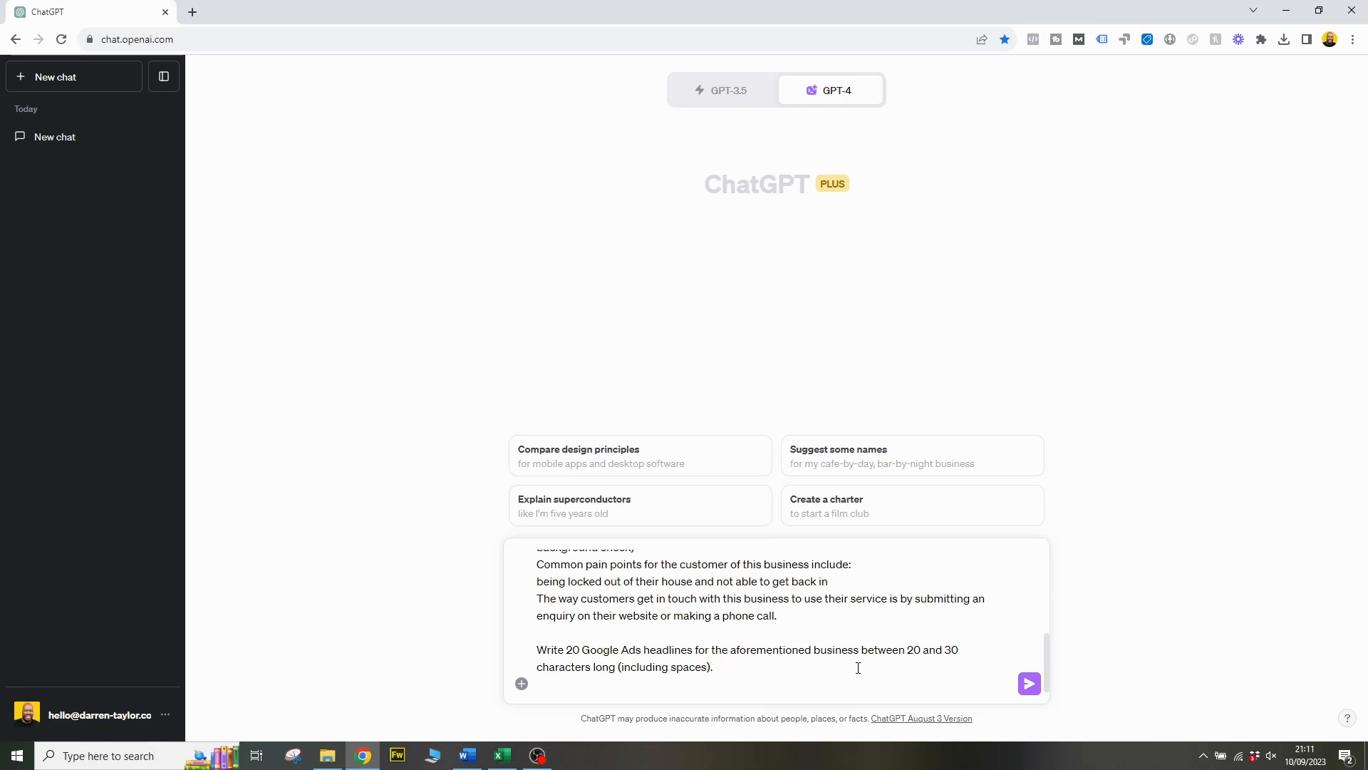
pyautogui.moveTo(846, 674)
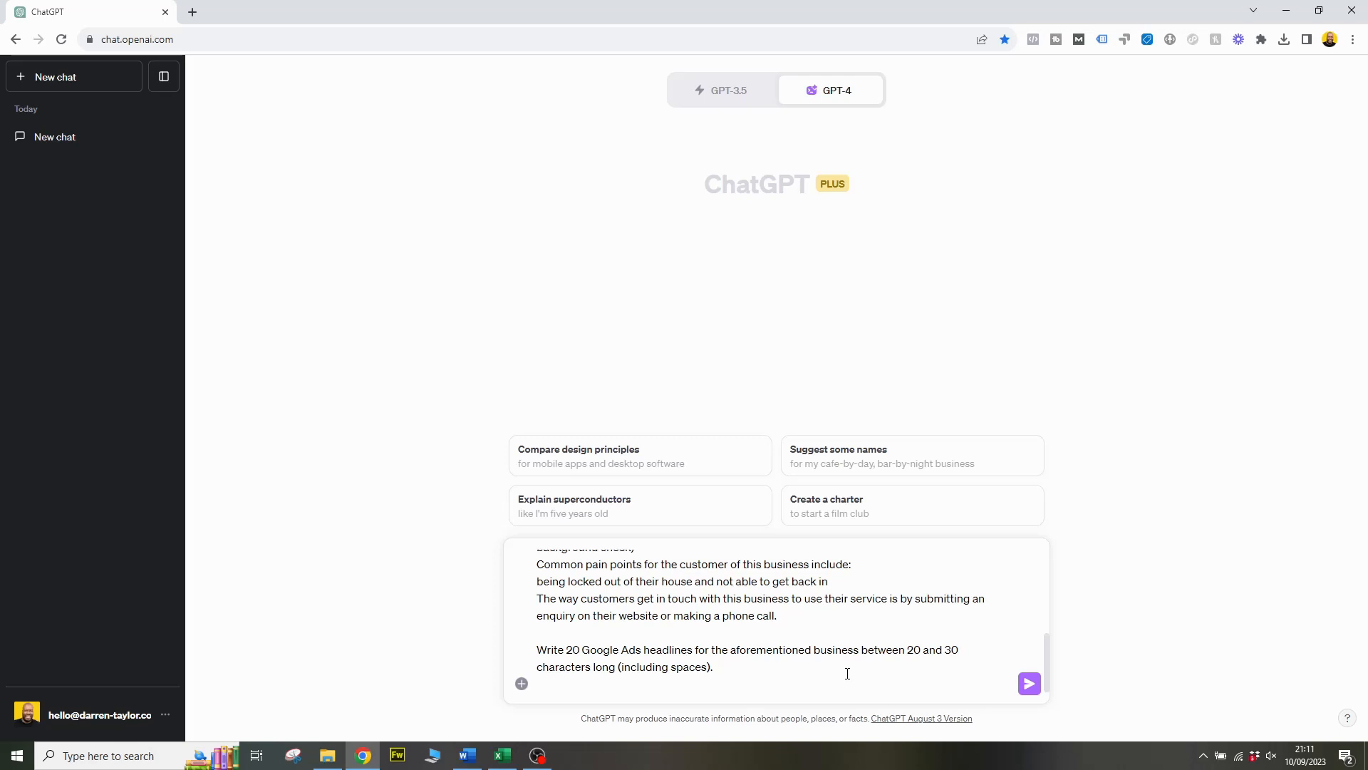
# Step: Send the headline prompt and get 20 numbered locksmith ad headlines back
pyautogui.click(1029, 683)
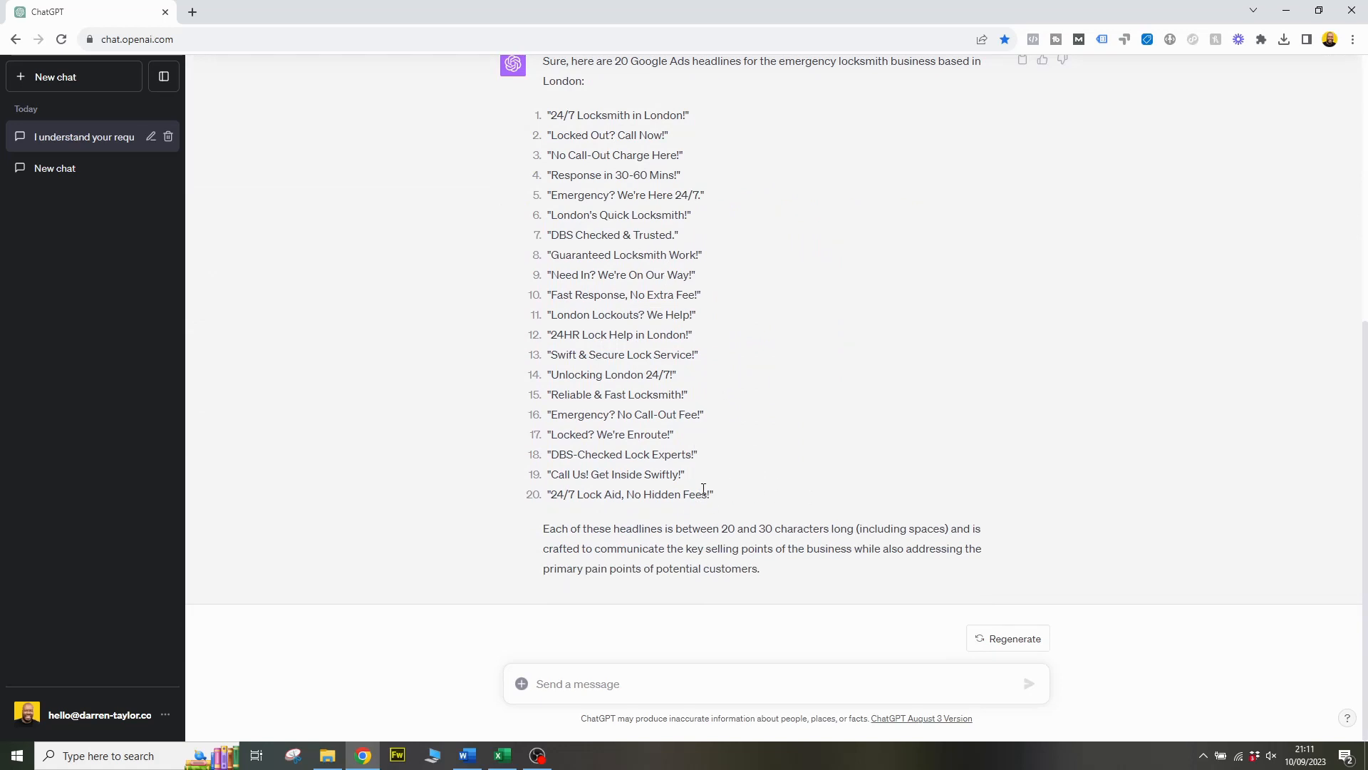
pyautogui.moveTo(710, 389)
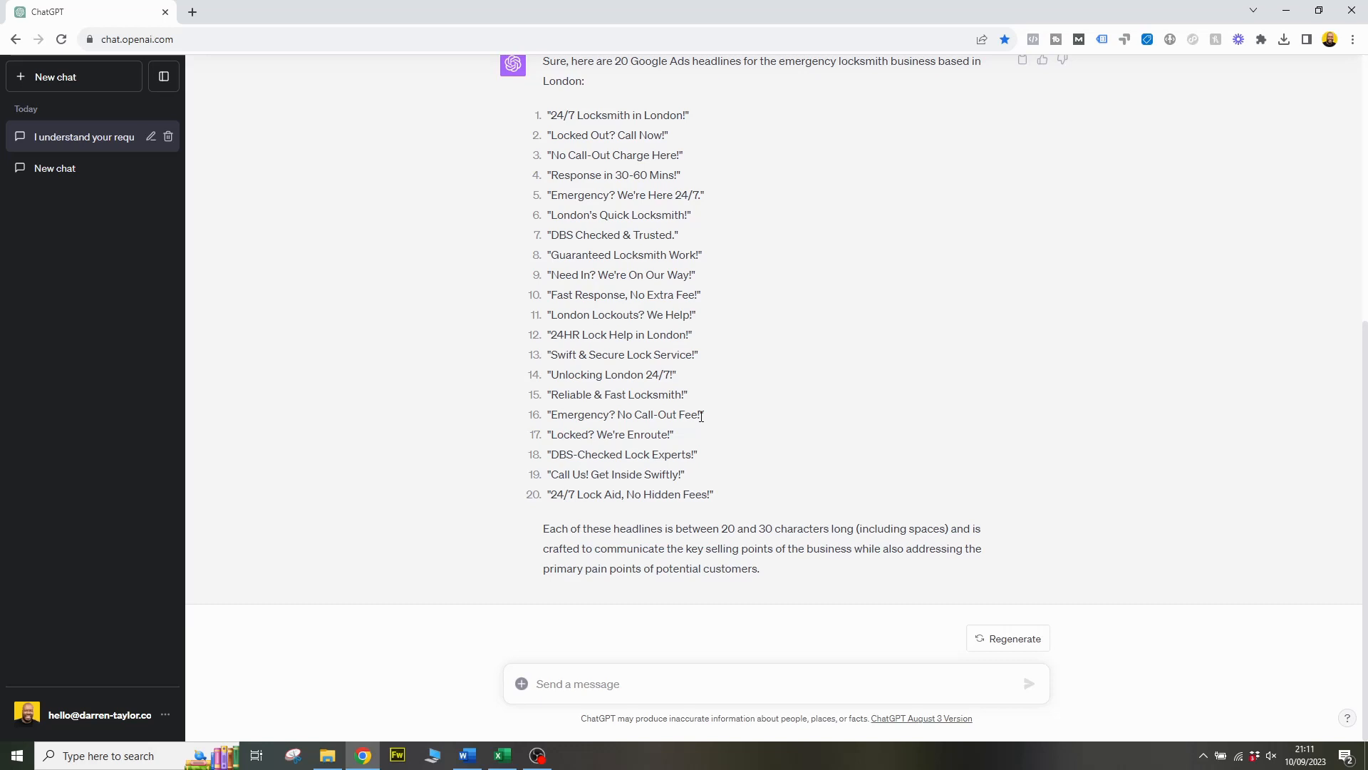
pyautogui.click(55, 167)
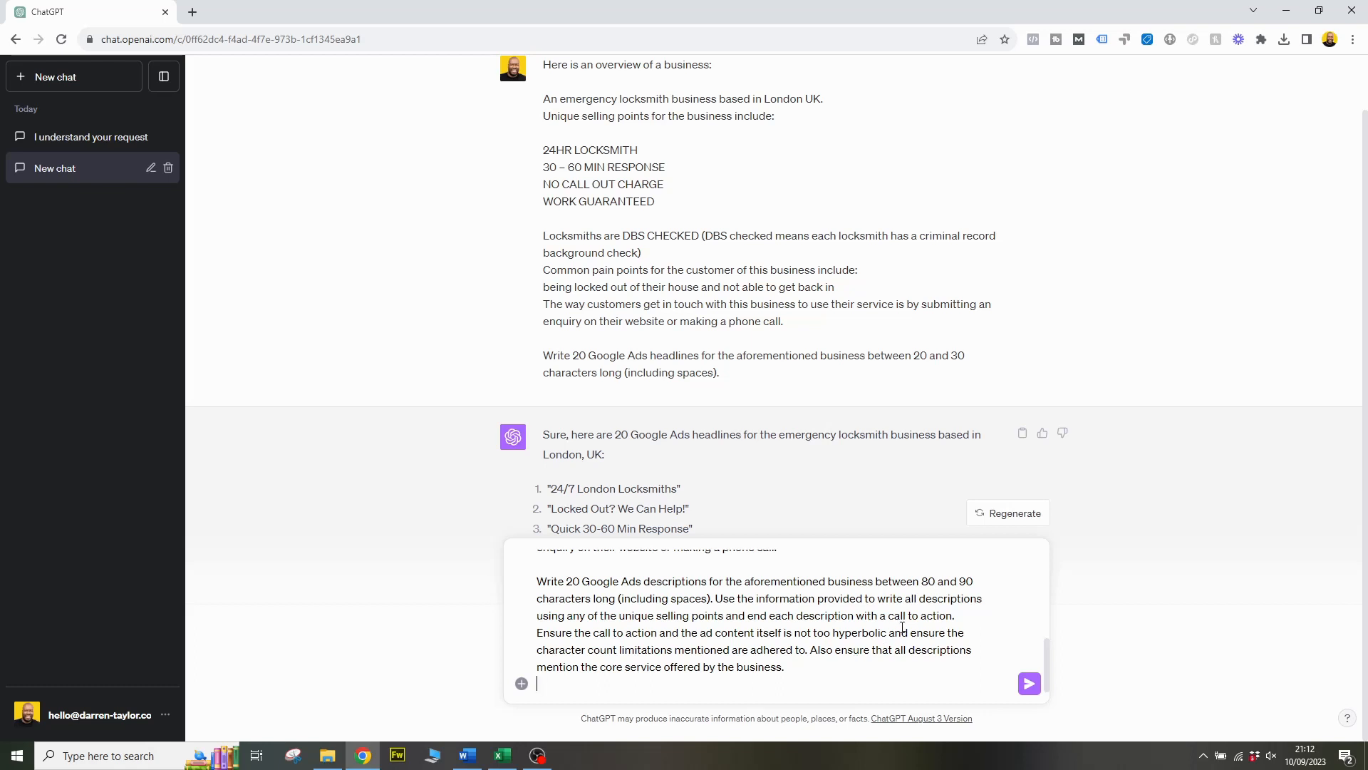
pyautogui.moveTo(914, 638)
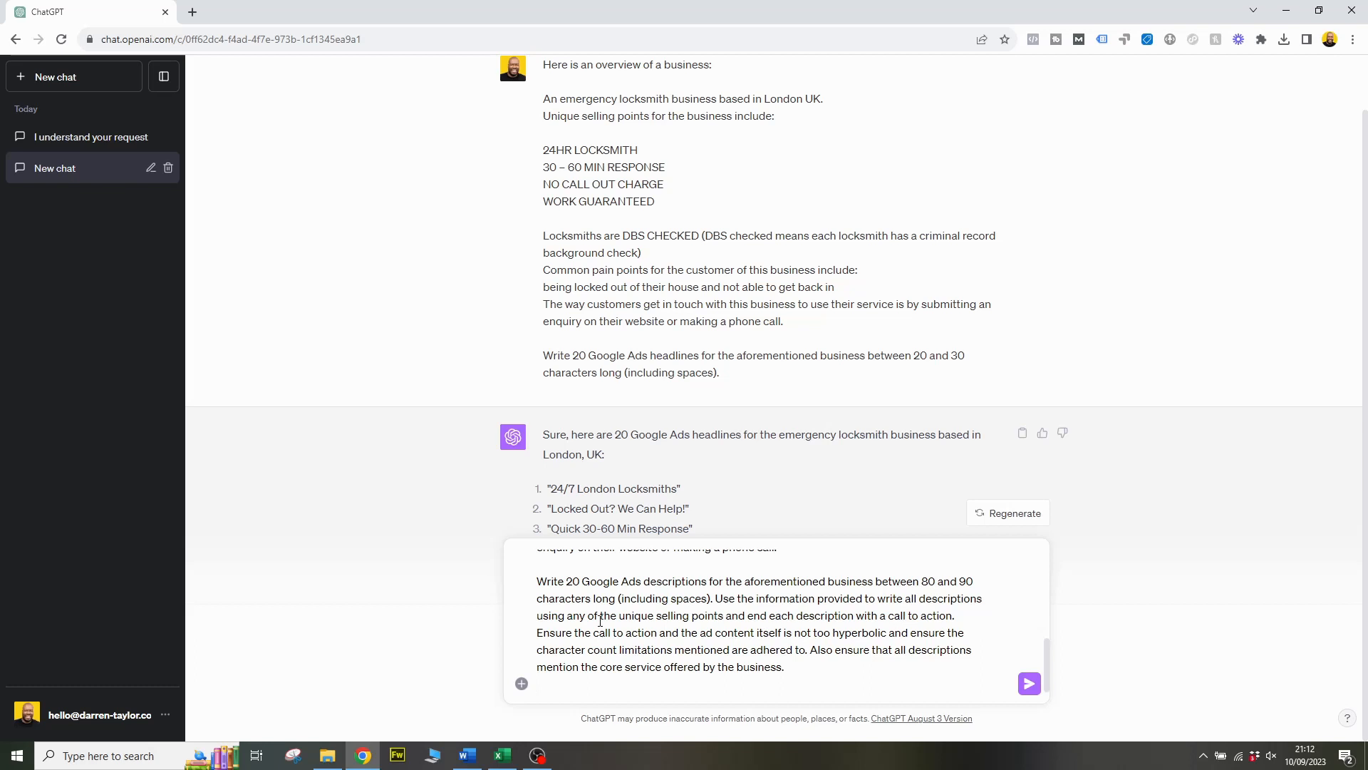
pyautogui.moveTo(835, 627)
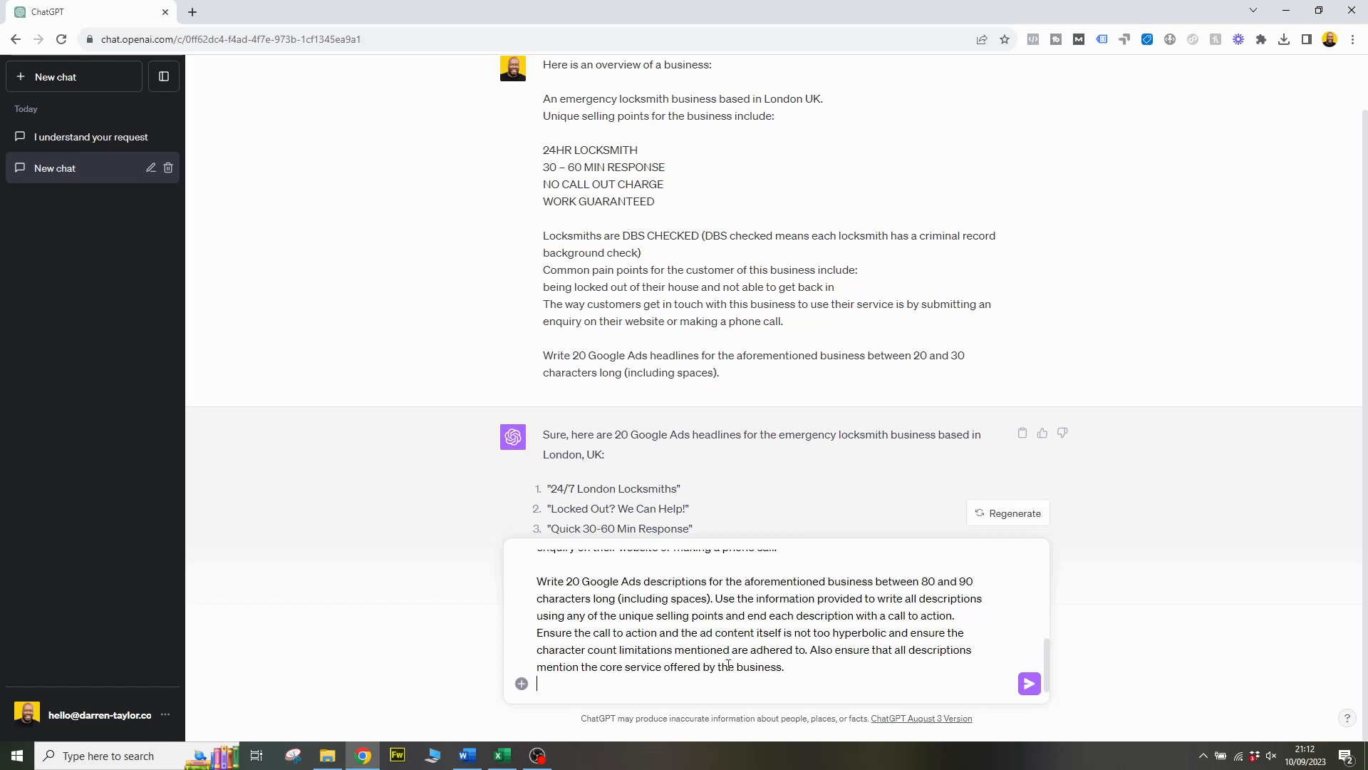
pyautogui.moveTo(890, 656)
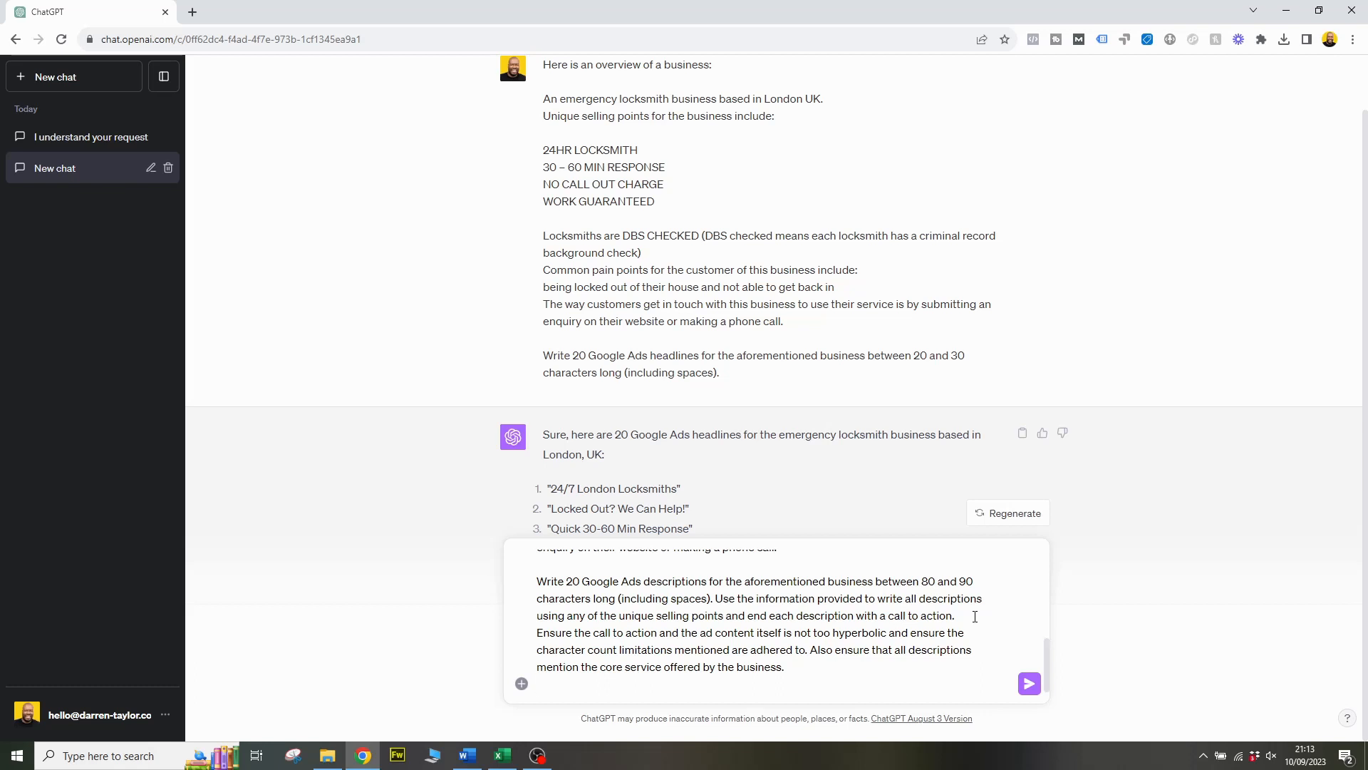
pyautogui.moveTo(859, 673)
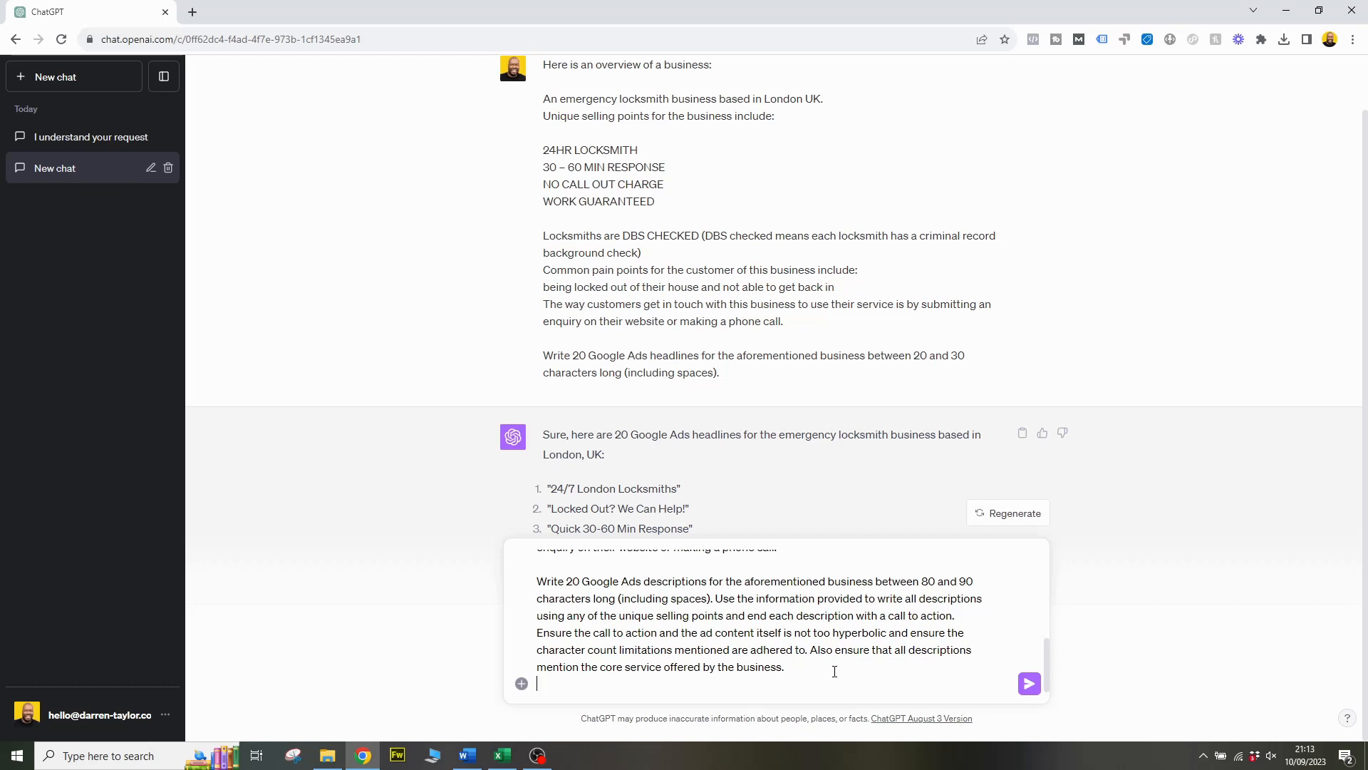
pyautogui.moveTo(844, 668)
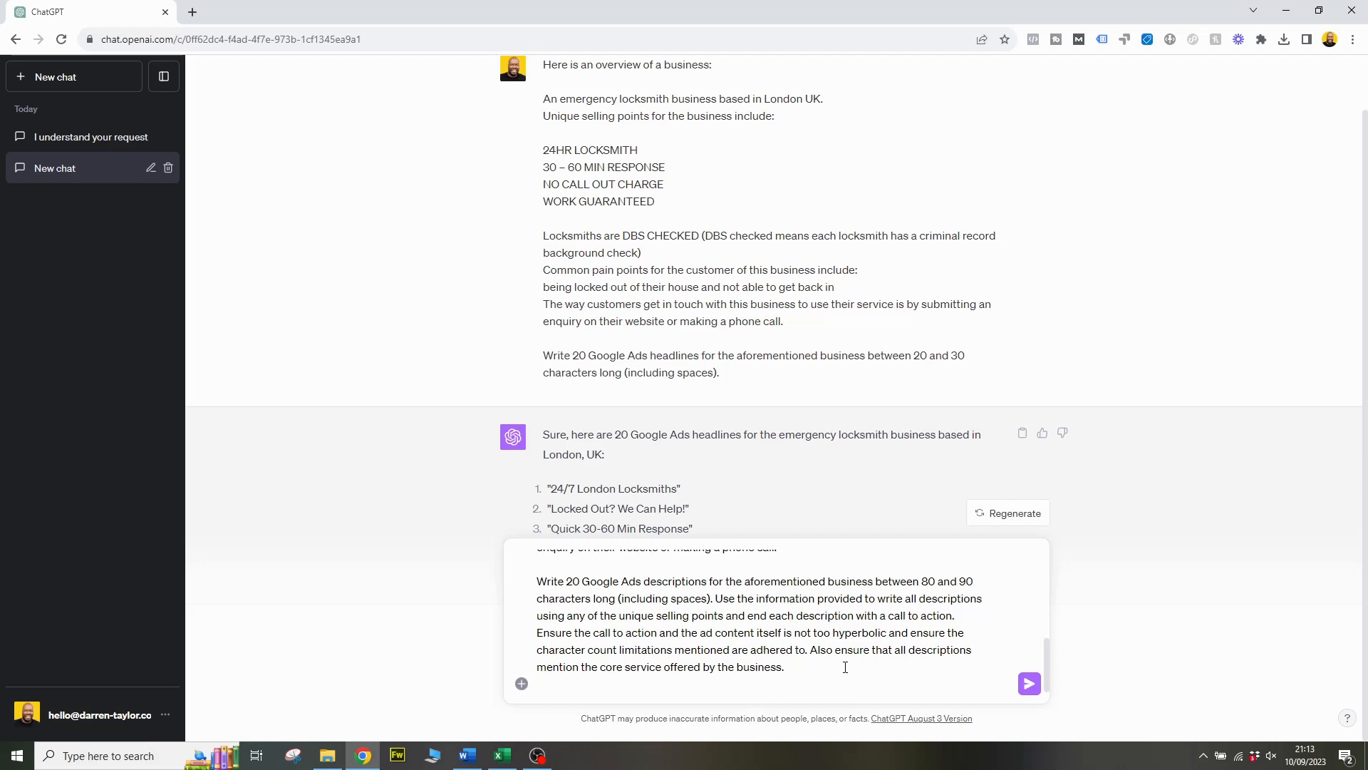
pyautogui.moveTo(1082, 707)
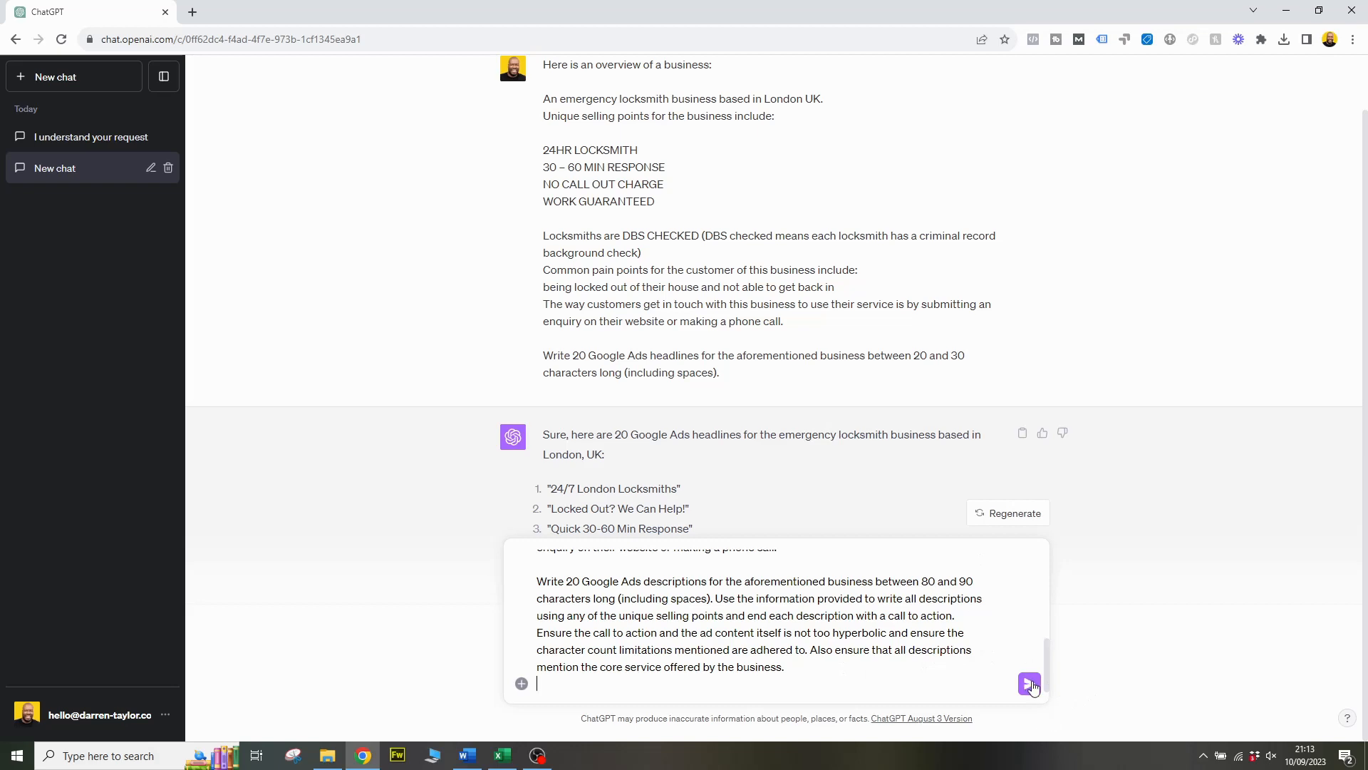
# Step: Submit the request for 20 locksmith ad descriptions of 80–90 characters
pyautogui.click(1029, 684)
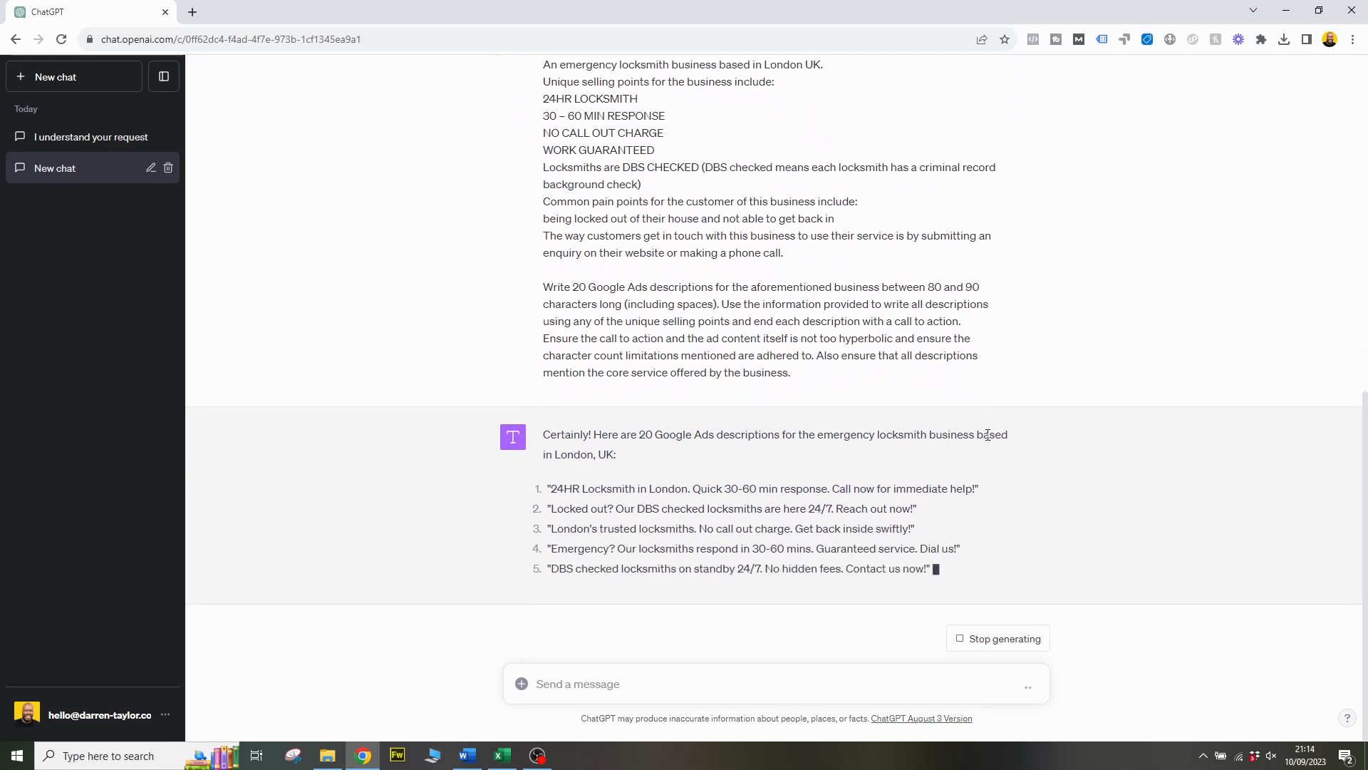
# Step: Scroll through the finished list of 20 locksmith ad descriptions with calls to action
pyautogui.scroll(-3)
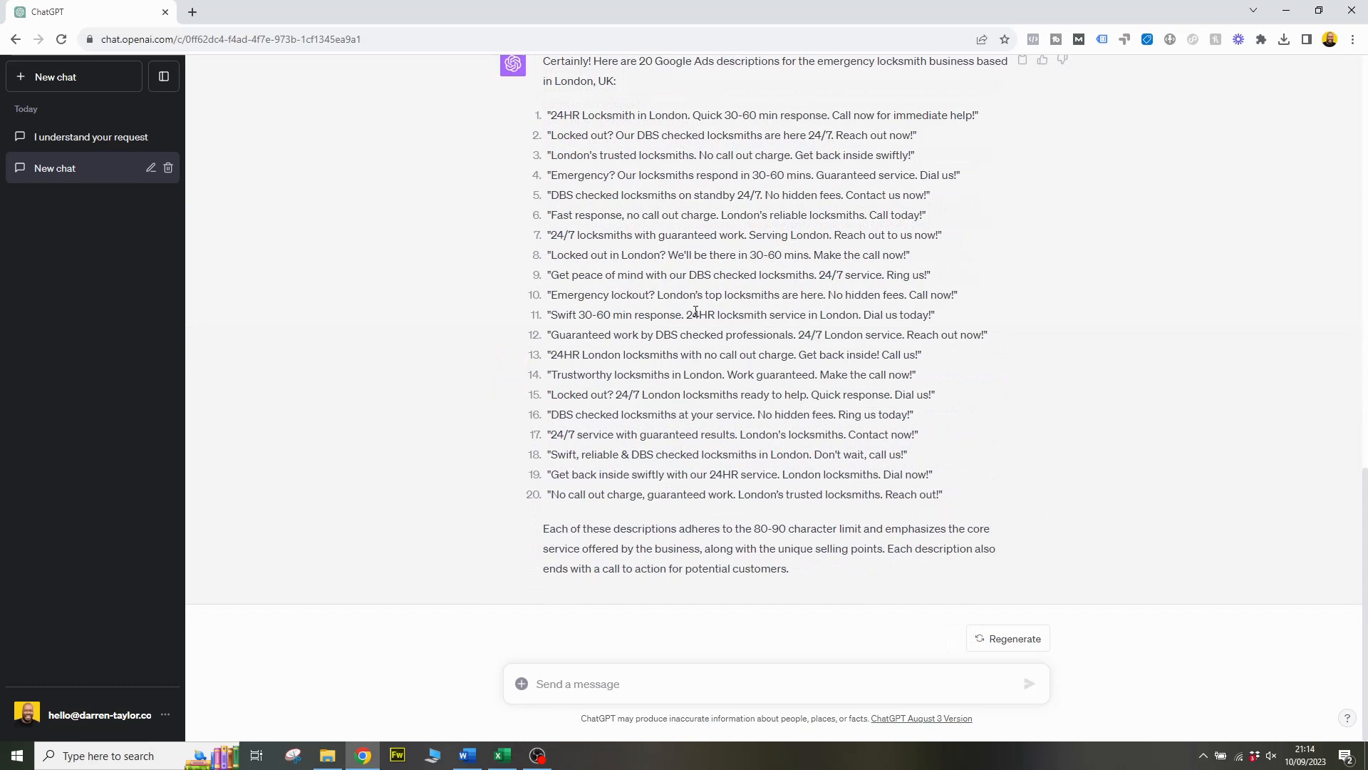
pyautogui.moveTo(693, 311)
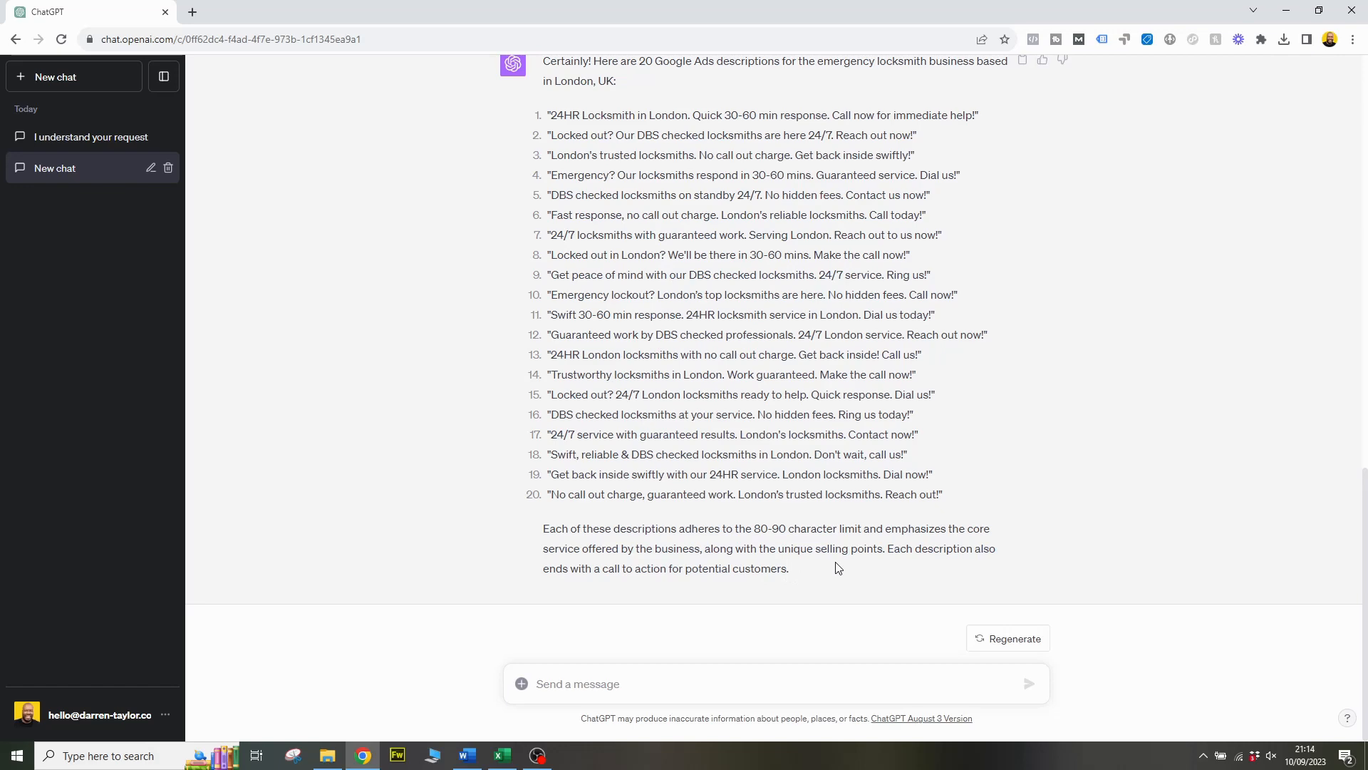
pyautogui.moveTo(842, 524)
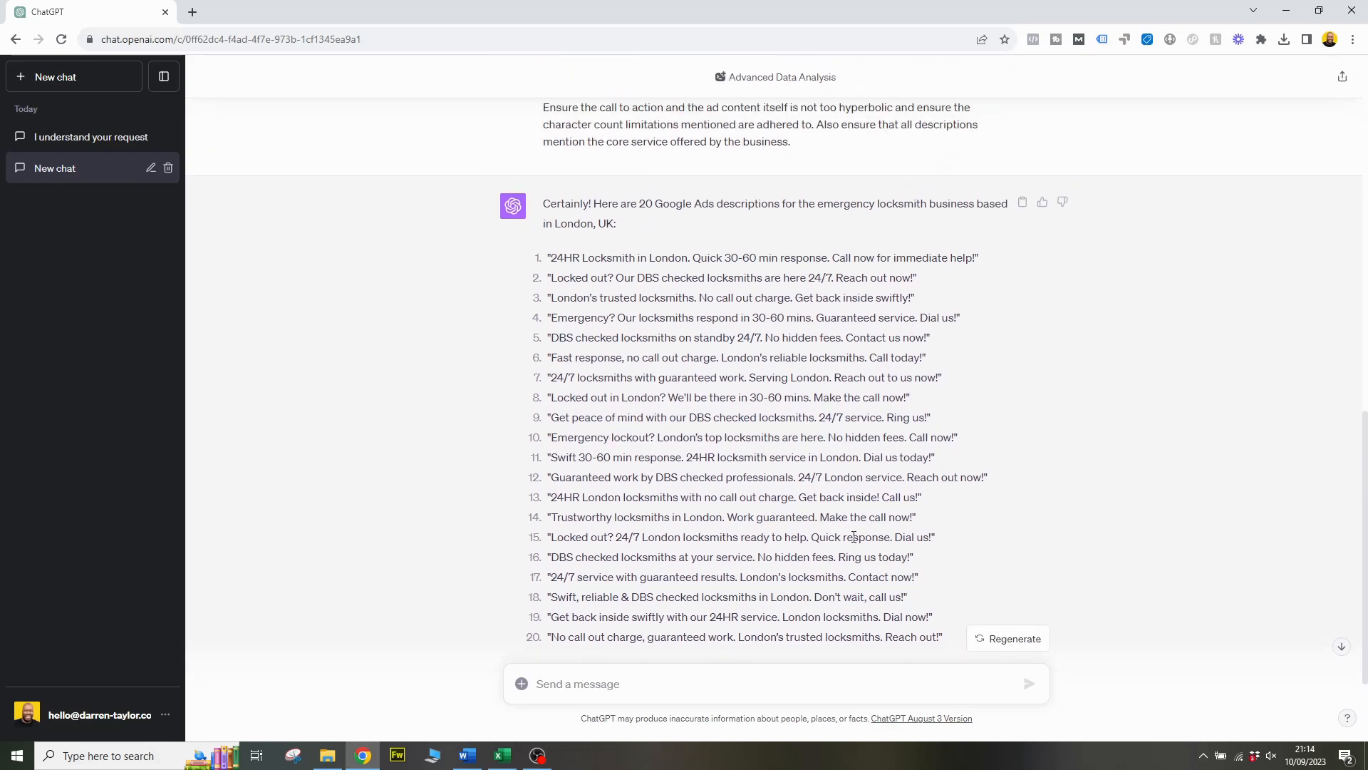
pyautogui.scroll(-3)
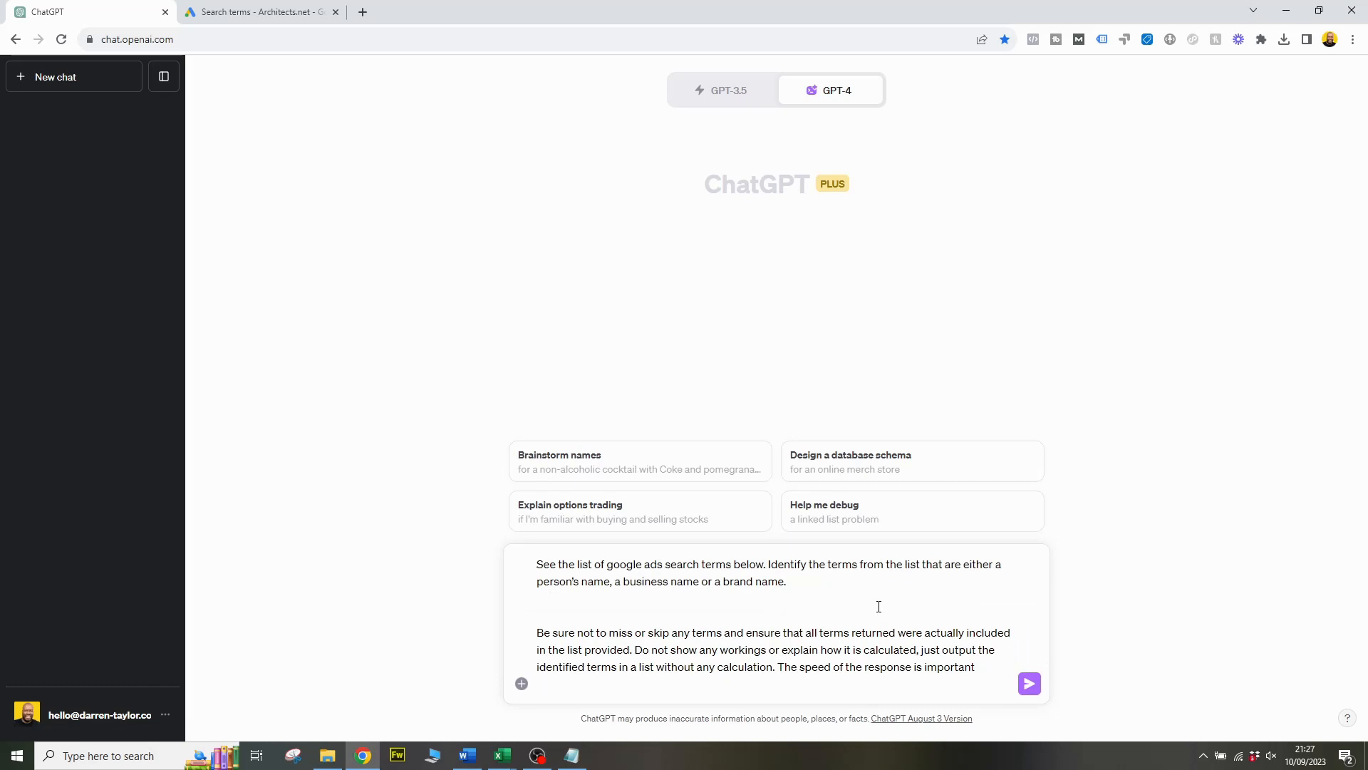
pyautogui.click(536, 683)
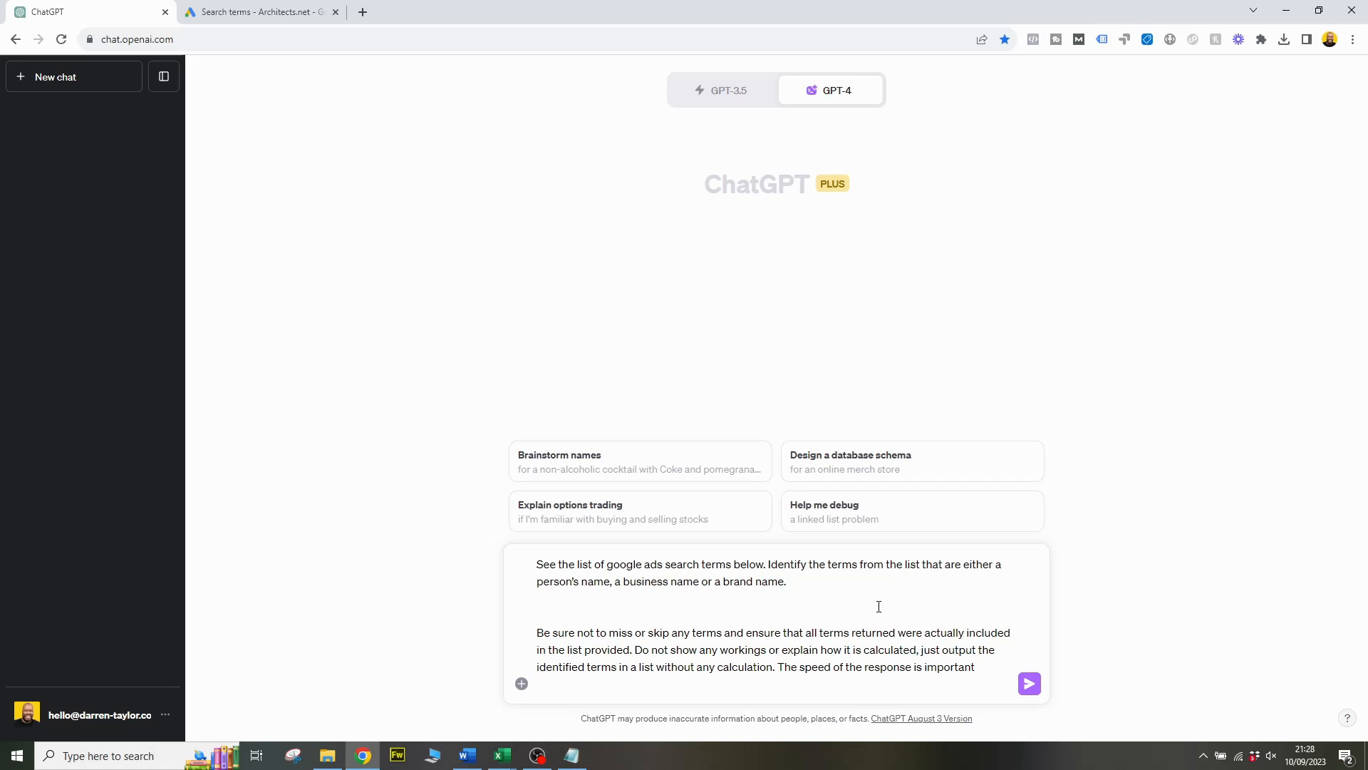
pyautogui.click(539, 684)
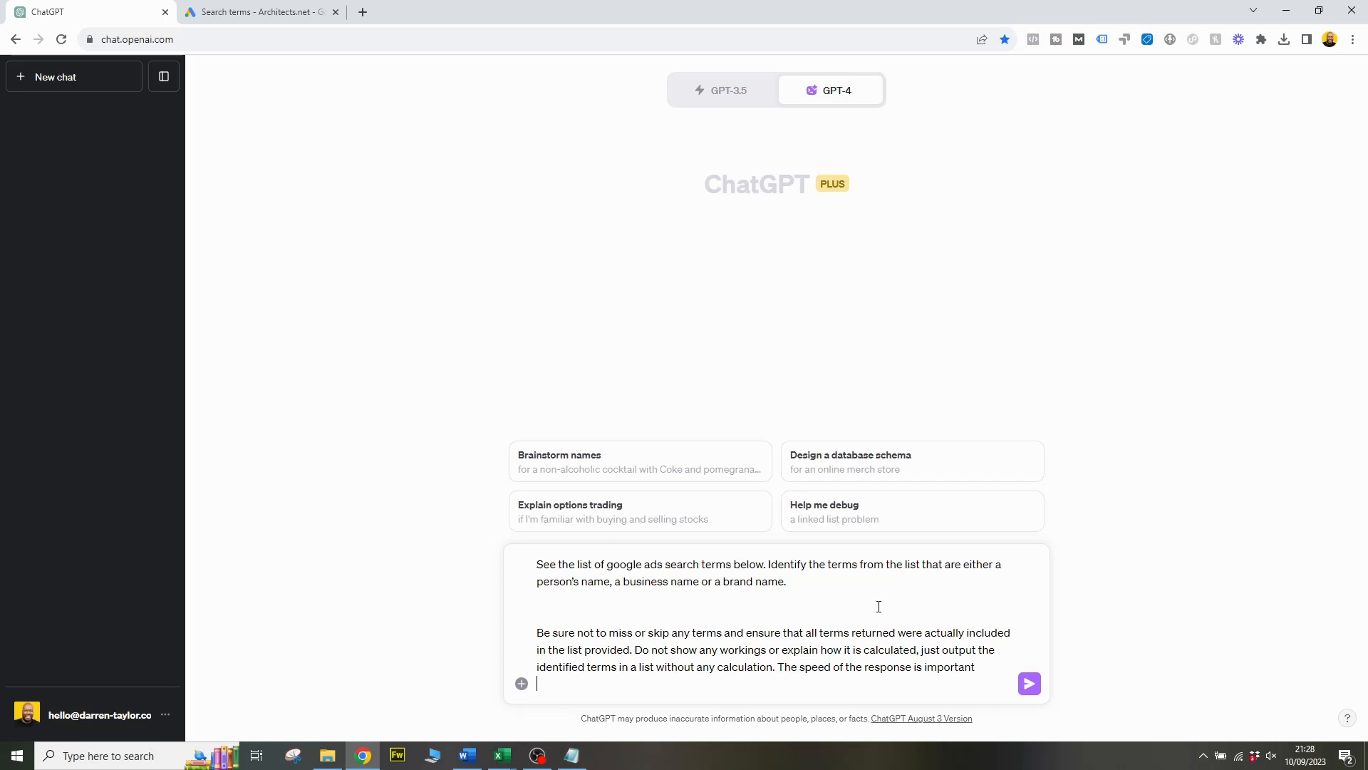
pyautogui.moveTo(814, 620)
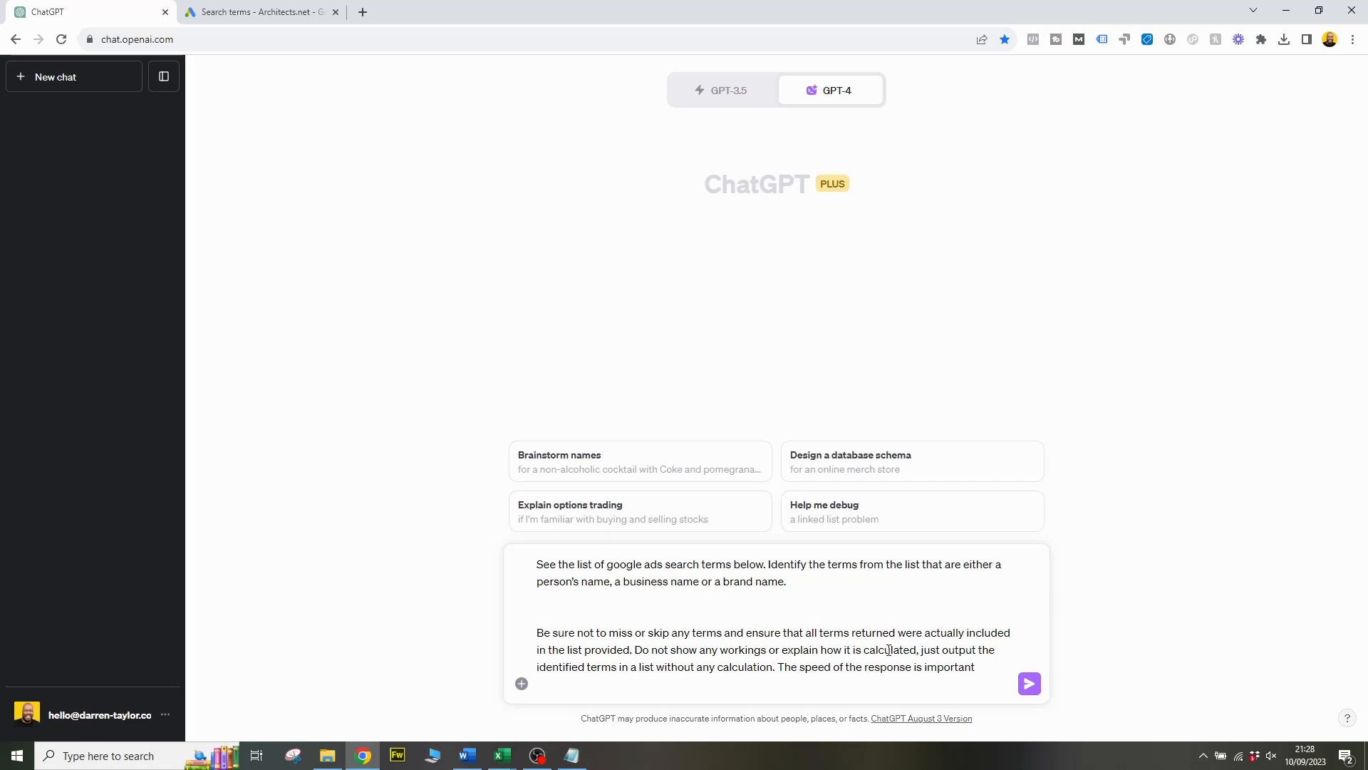
pyautogui.moveTo(810, 635)
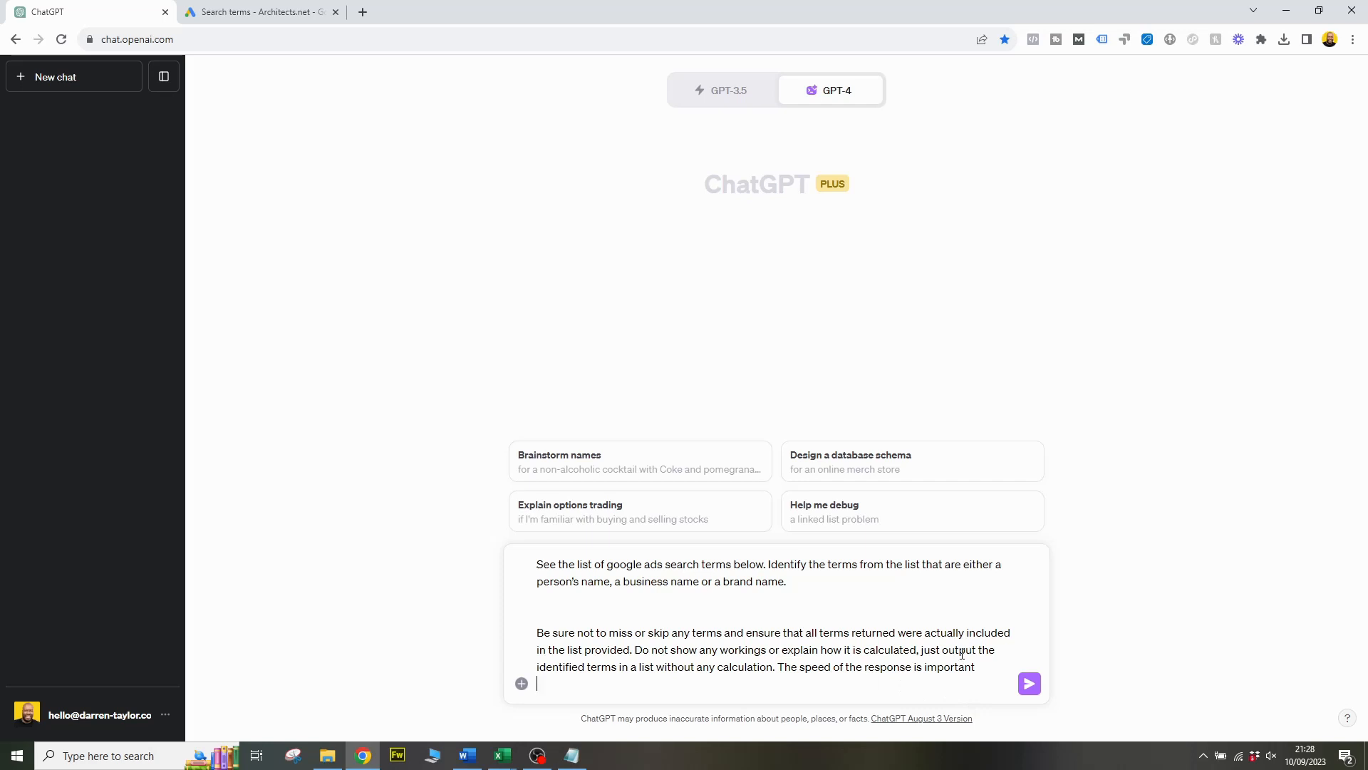
pyautogui.moveTo(893, 637)
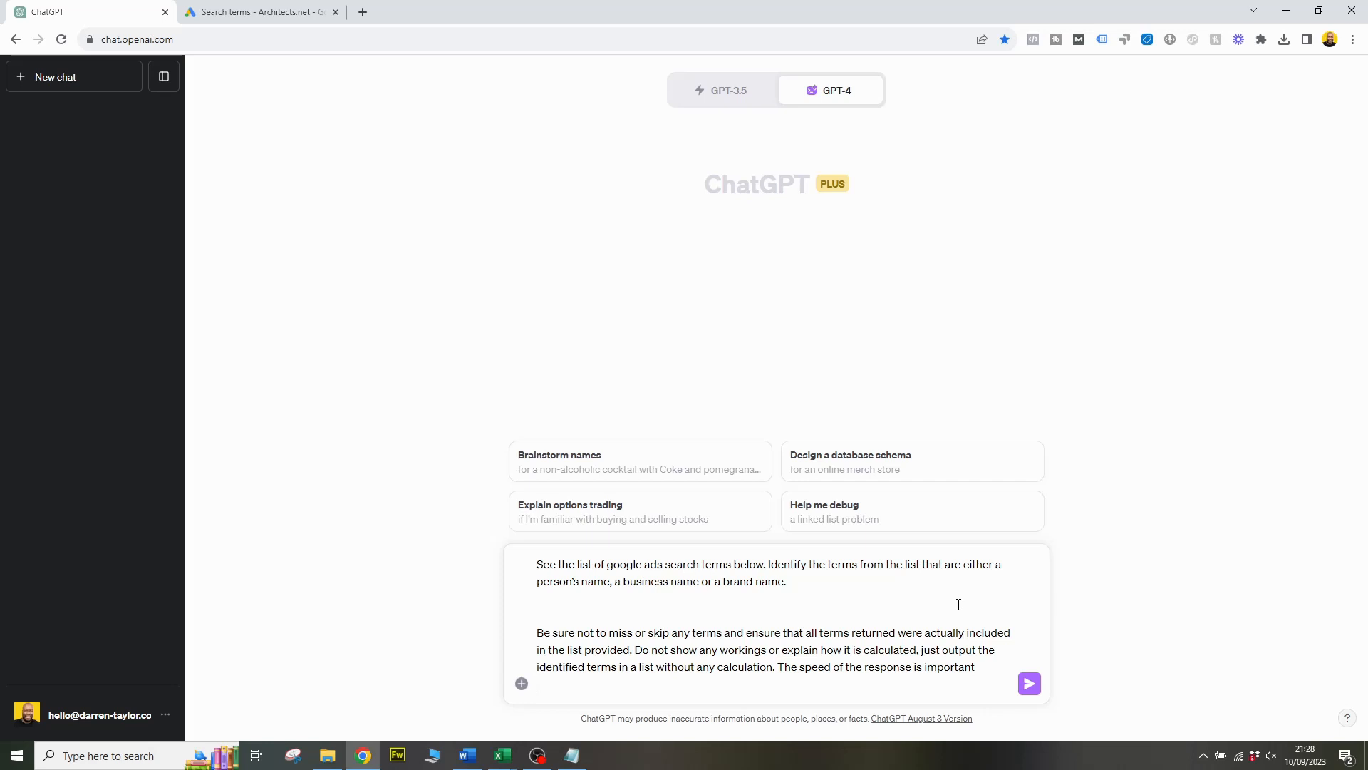
pyautogui.moveTo(954, 606)
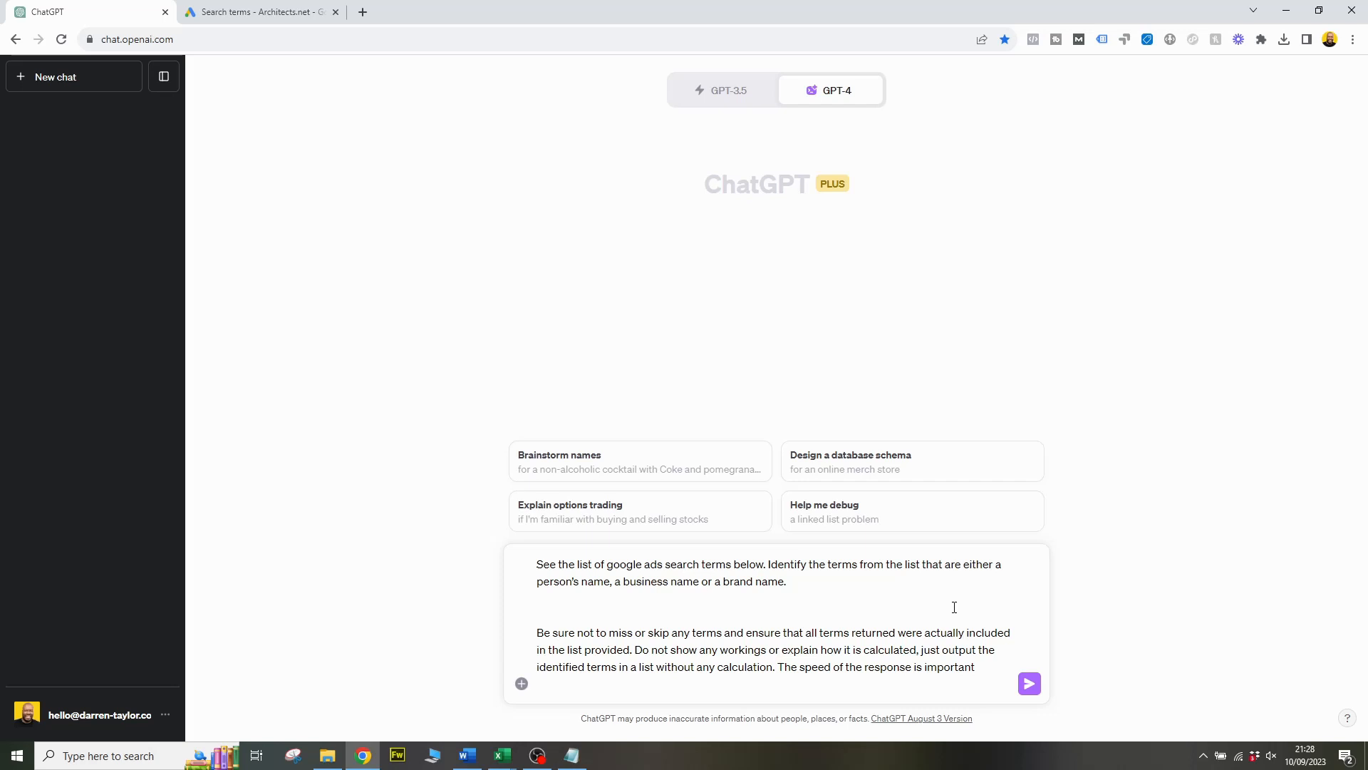
pyautogui.click(537, 685)
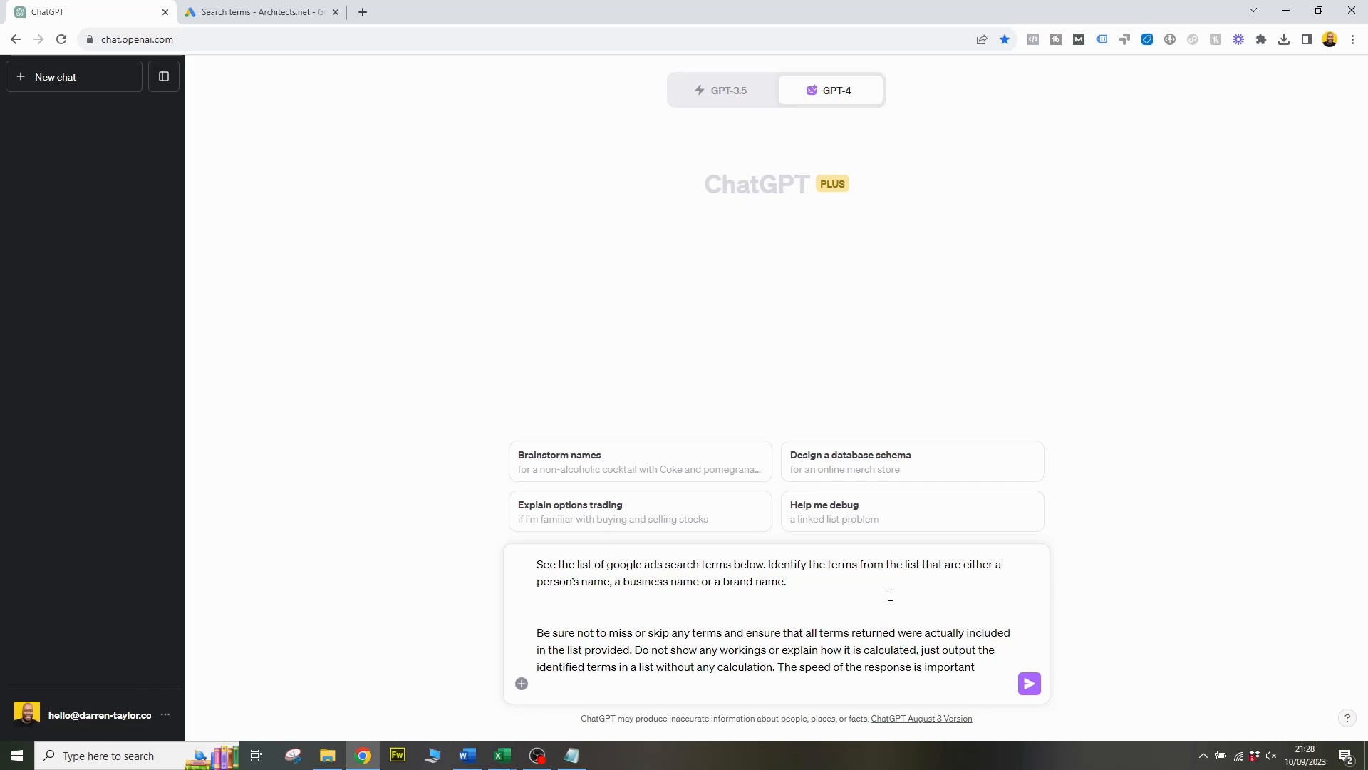
pyautogui.click(539, 683)
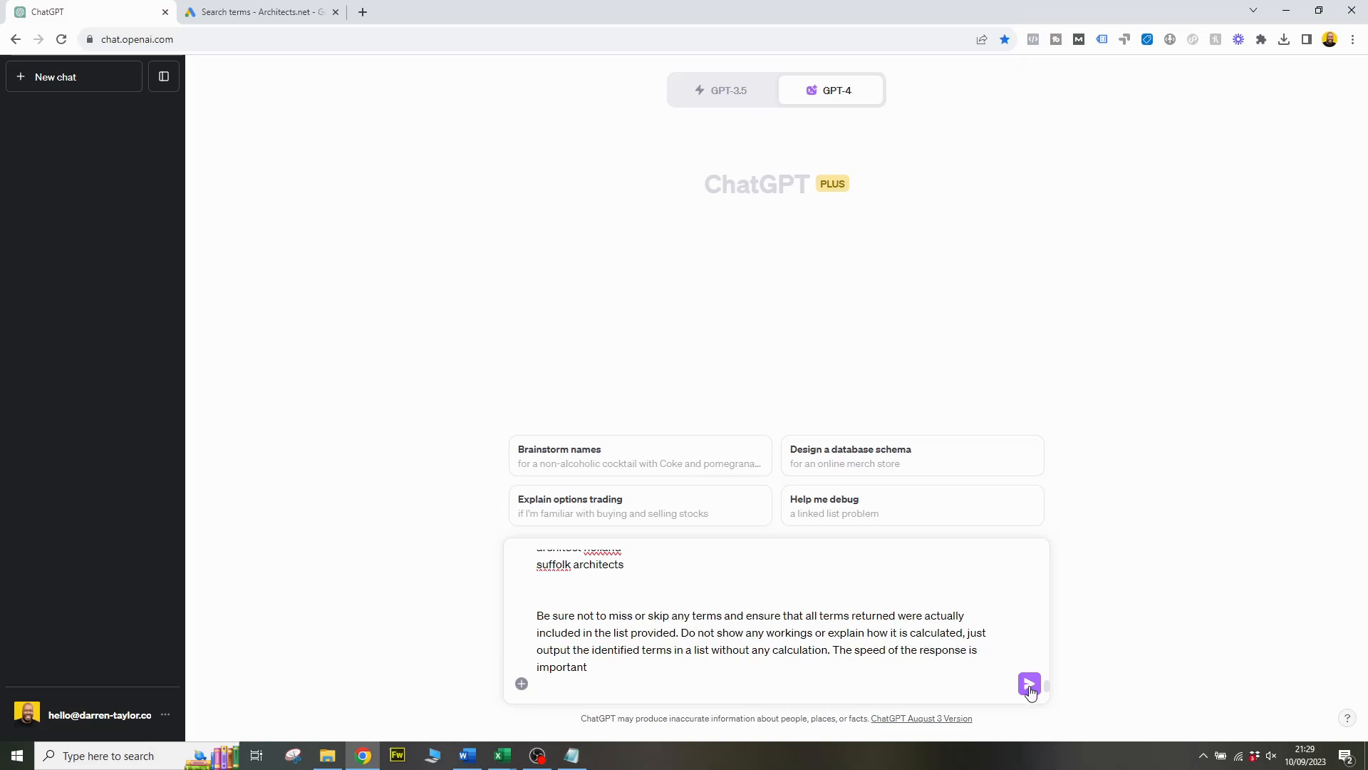
# Step: Send the prompt containing the pasted list of architect search terms
pyautogui.click(1029, 683)
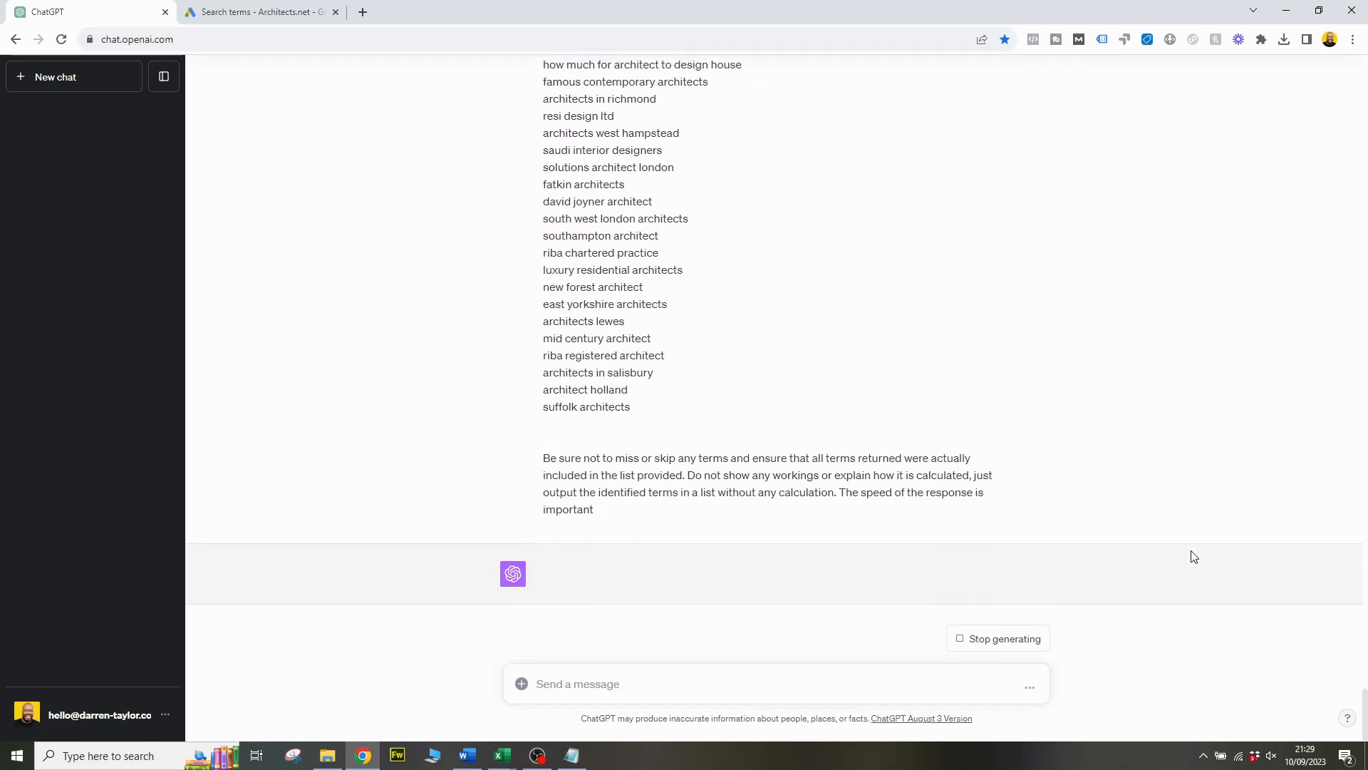
# Step: Scroll down the reply listing name-based terms like spratleys architects and archutec
pyautogui.scroll(-3)
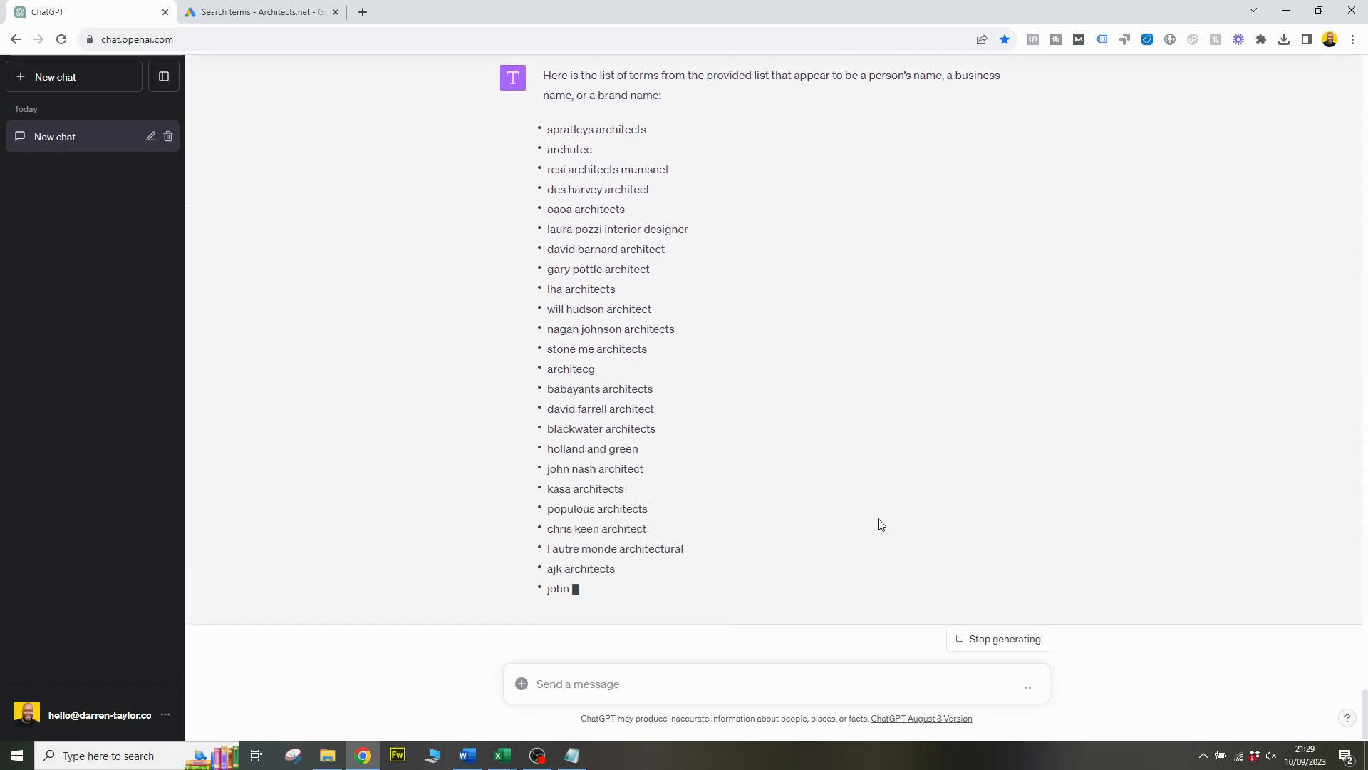
pyautogui.scroll(-3)
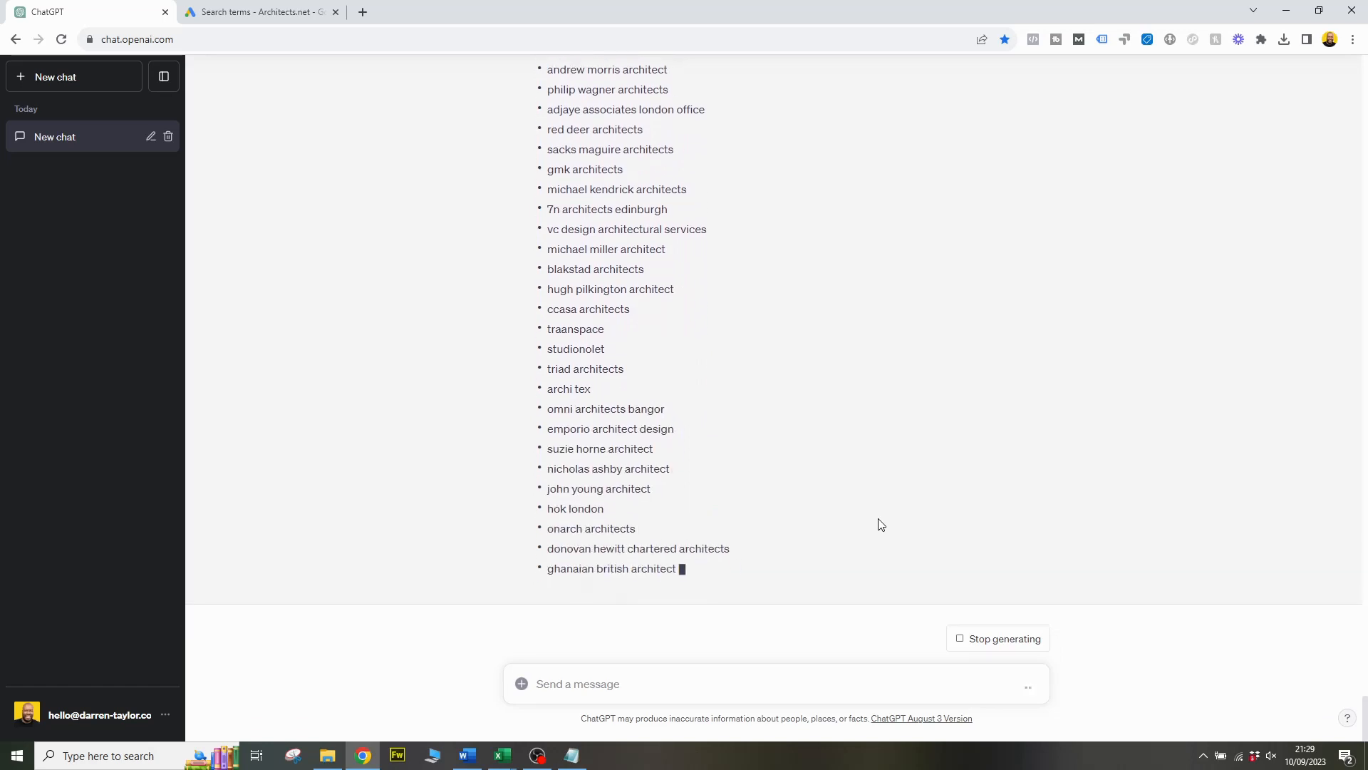
pyautogui.scroll(-3)
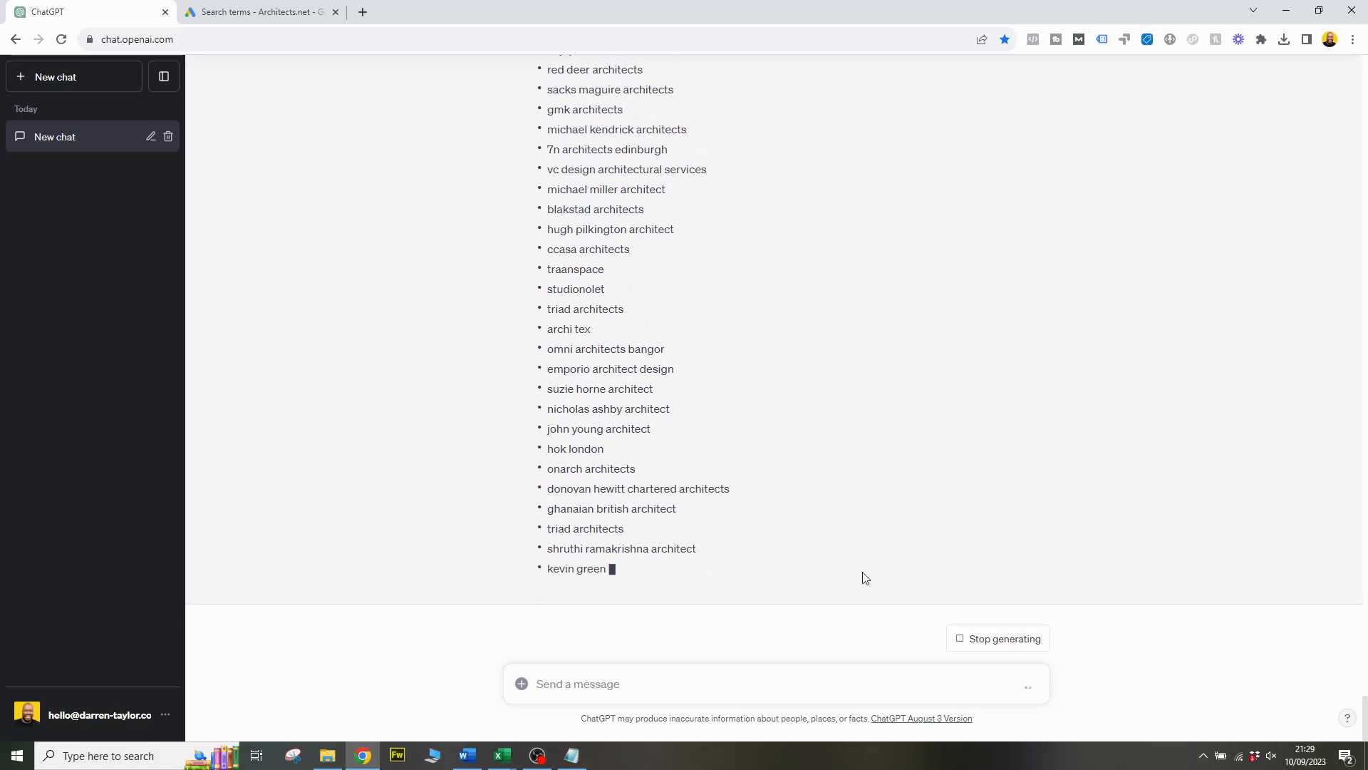